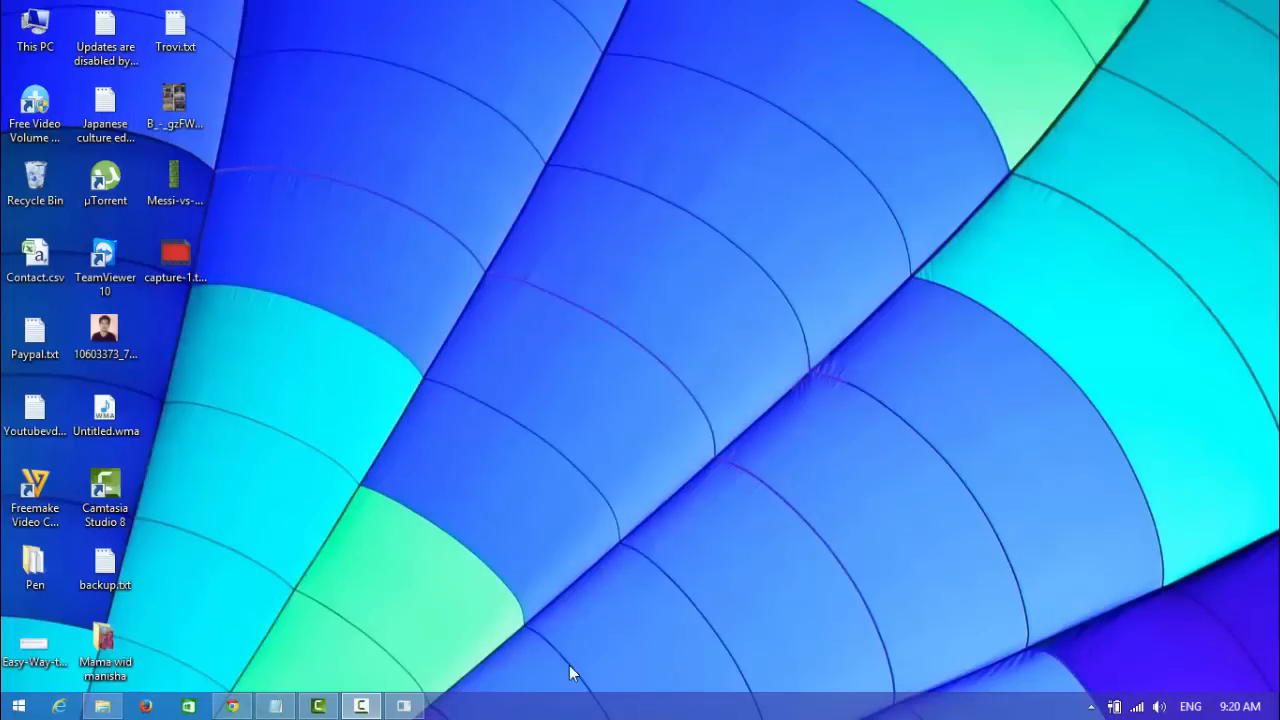
Step: Open This PC from the desktop to list the drives, including Removable Disk (I:)
double_click(34, 25)
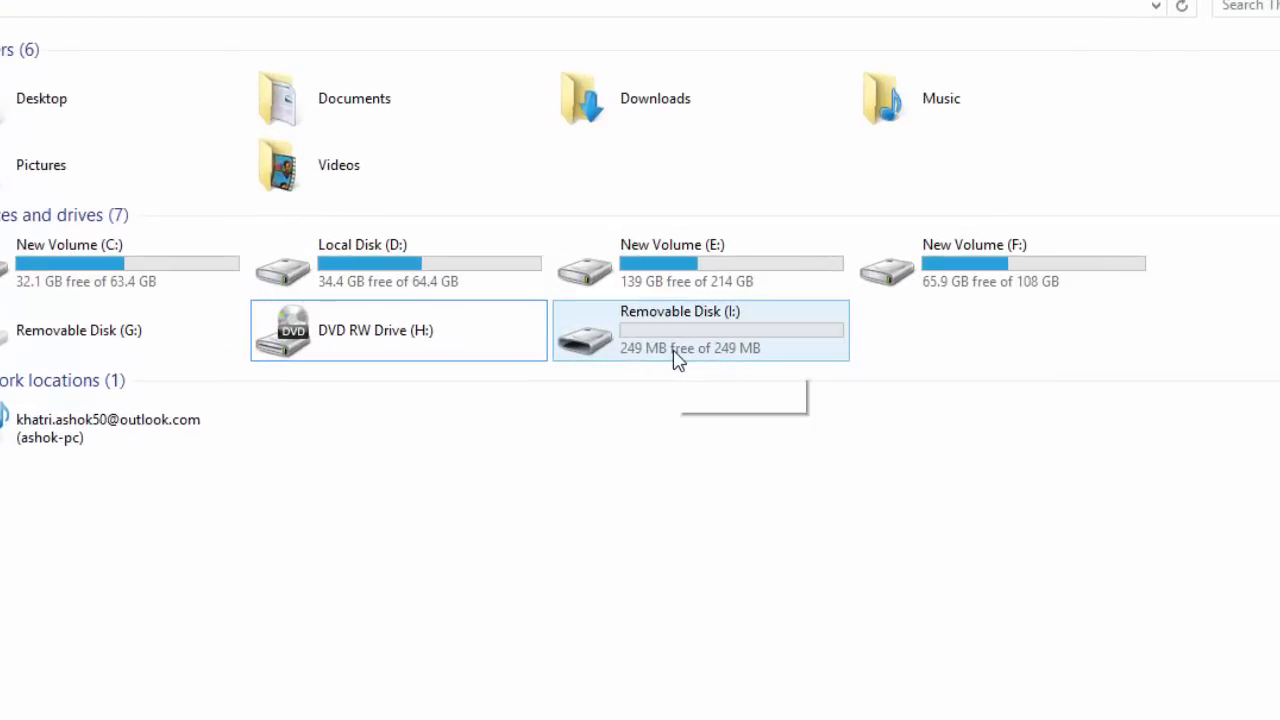
mouse_move(705, 360)
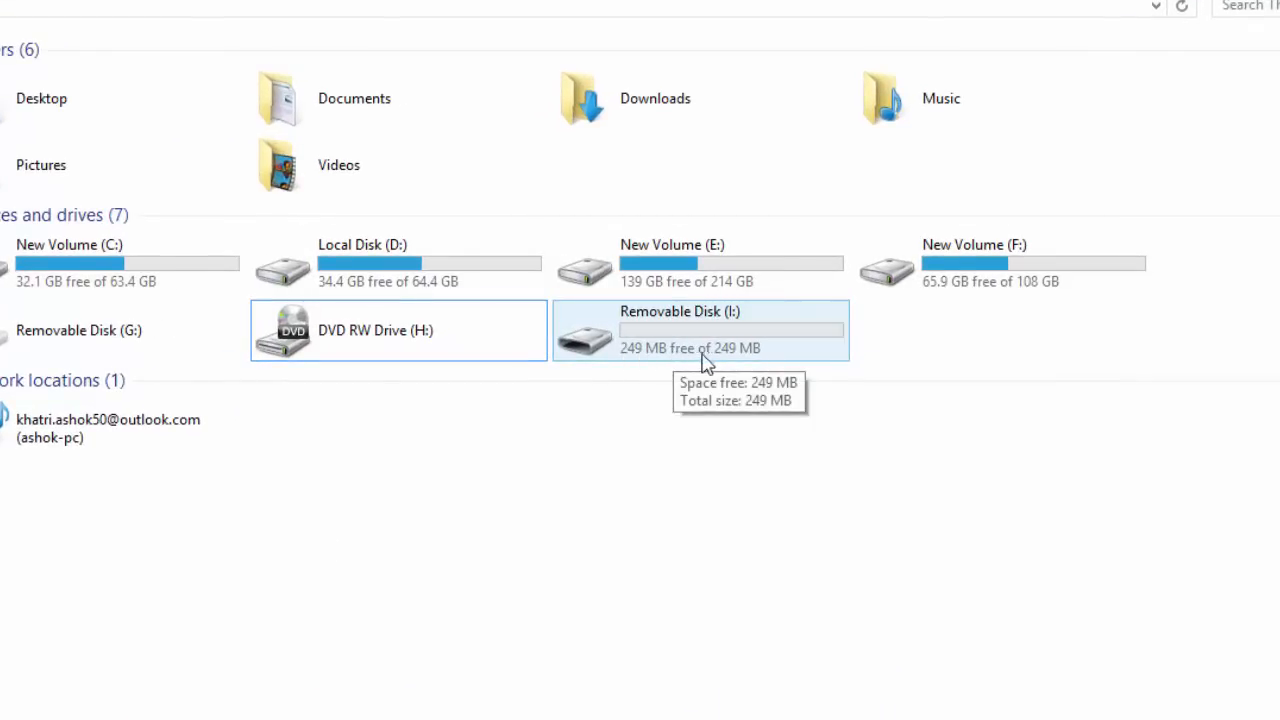
mouse_move(623, 368)
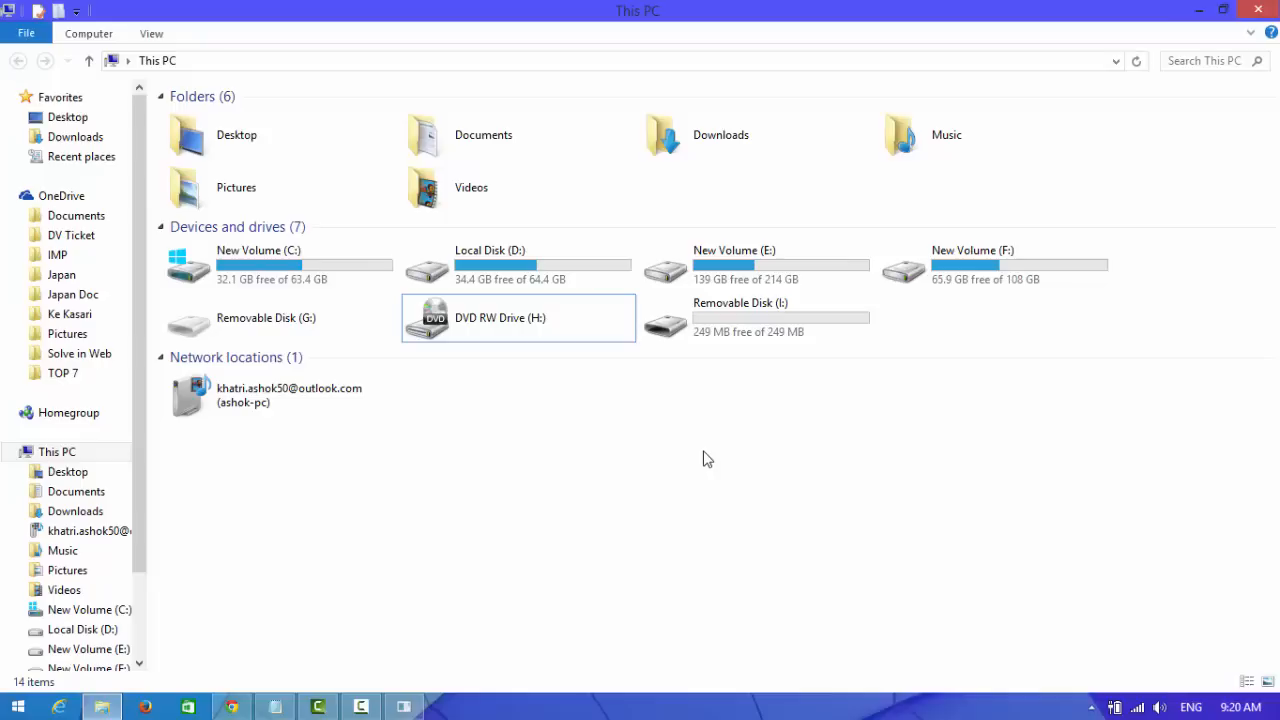
Step: Launch diskpart from the Run dialog to get the DISKPART prompt
key(Win+r)
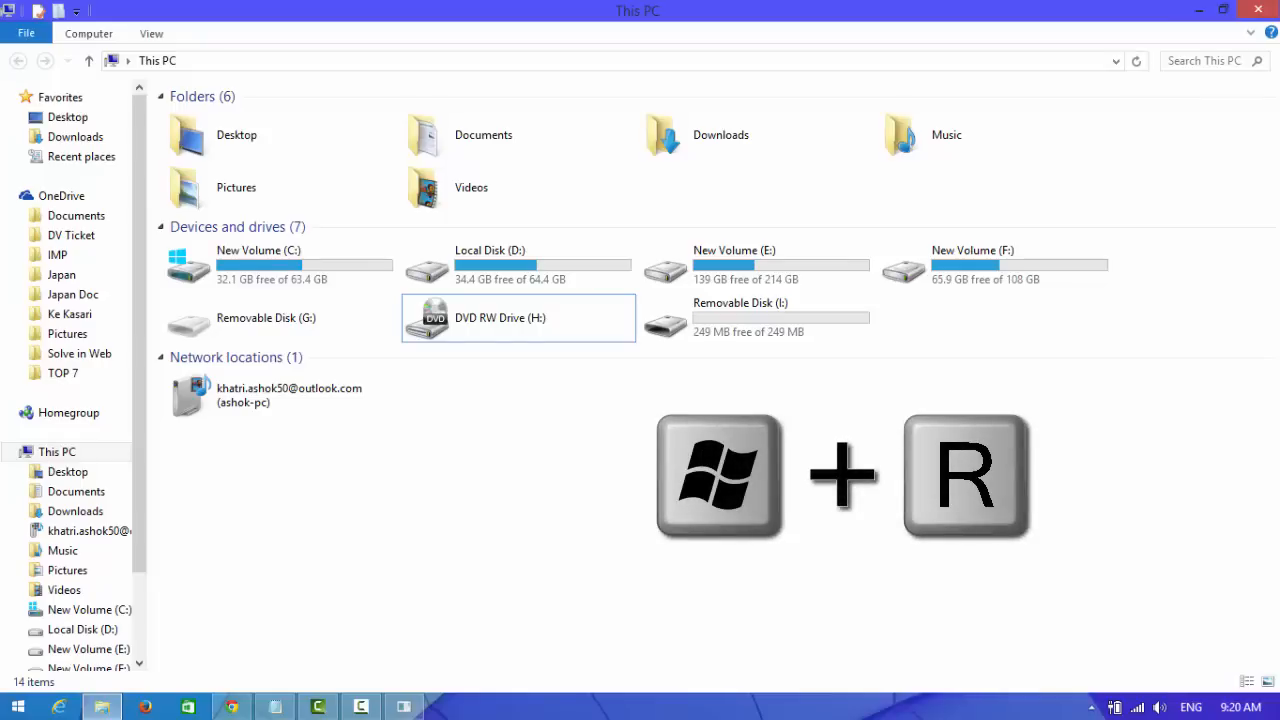
key(Win+r)
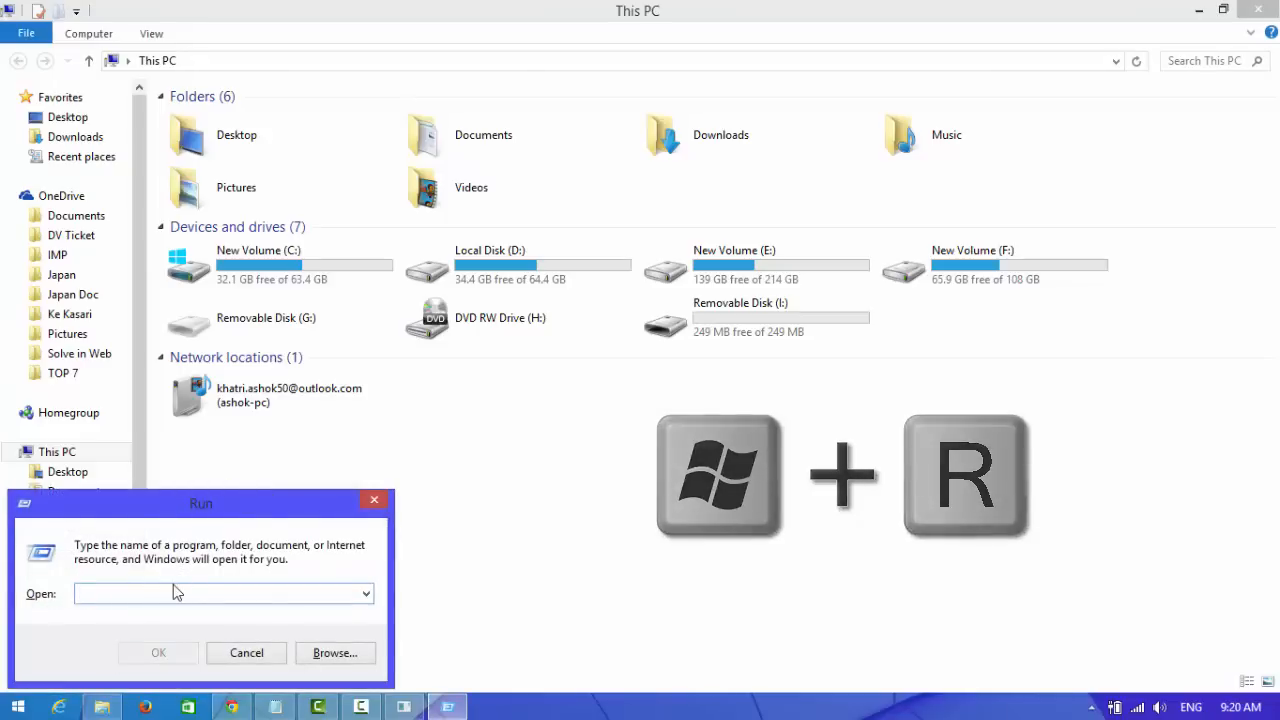
text(diskpart)
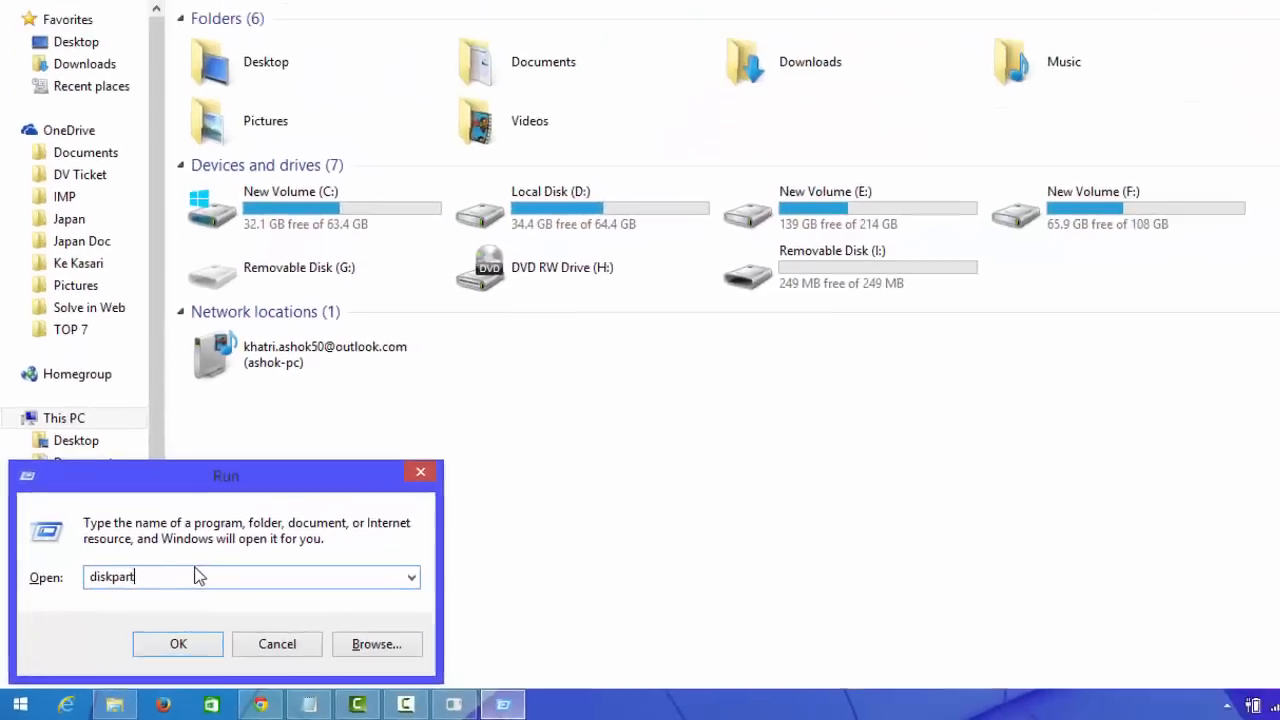
click(178, 643)
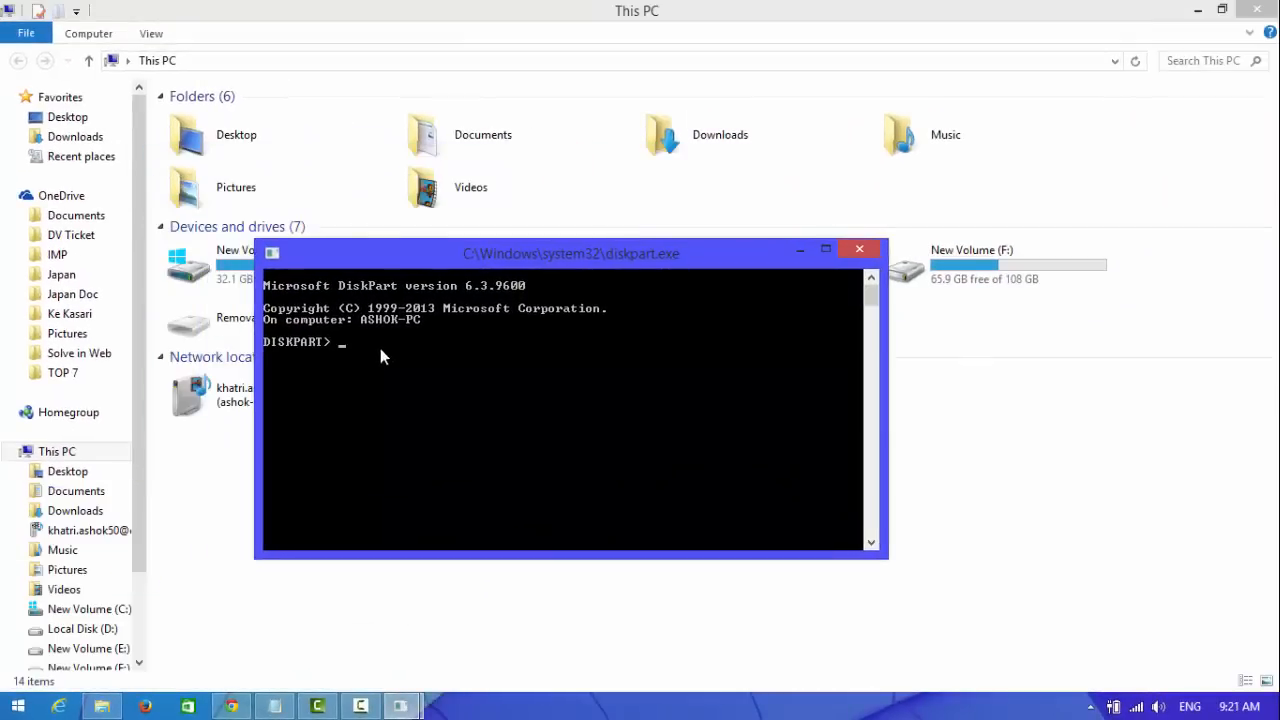
Step: Run list disk to show three disks, including the 249 MB Disk 2
text(list dis)
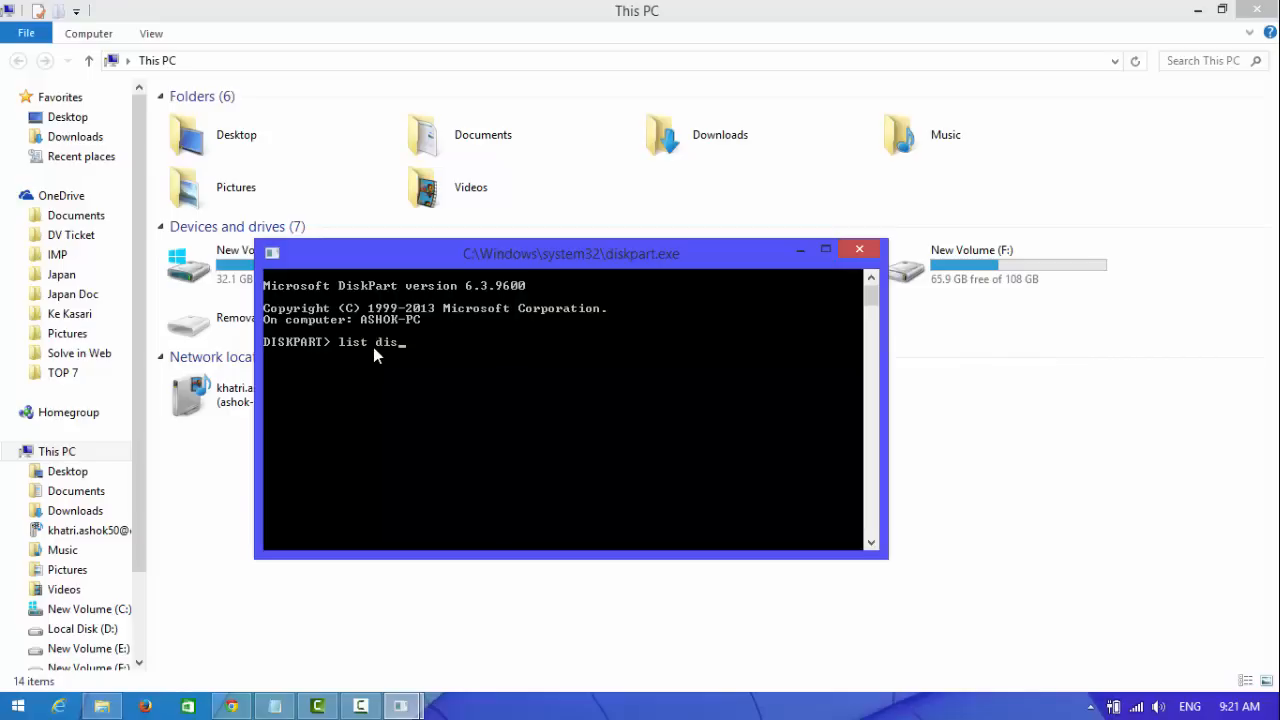
text(k)
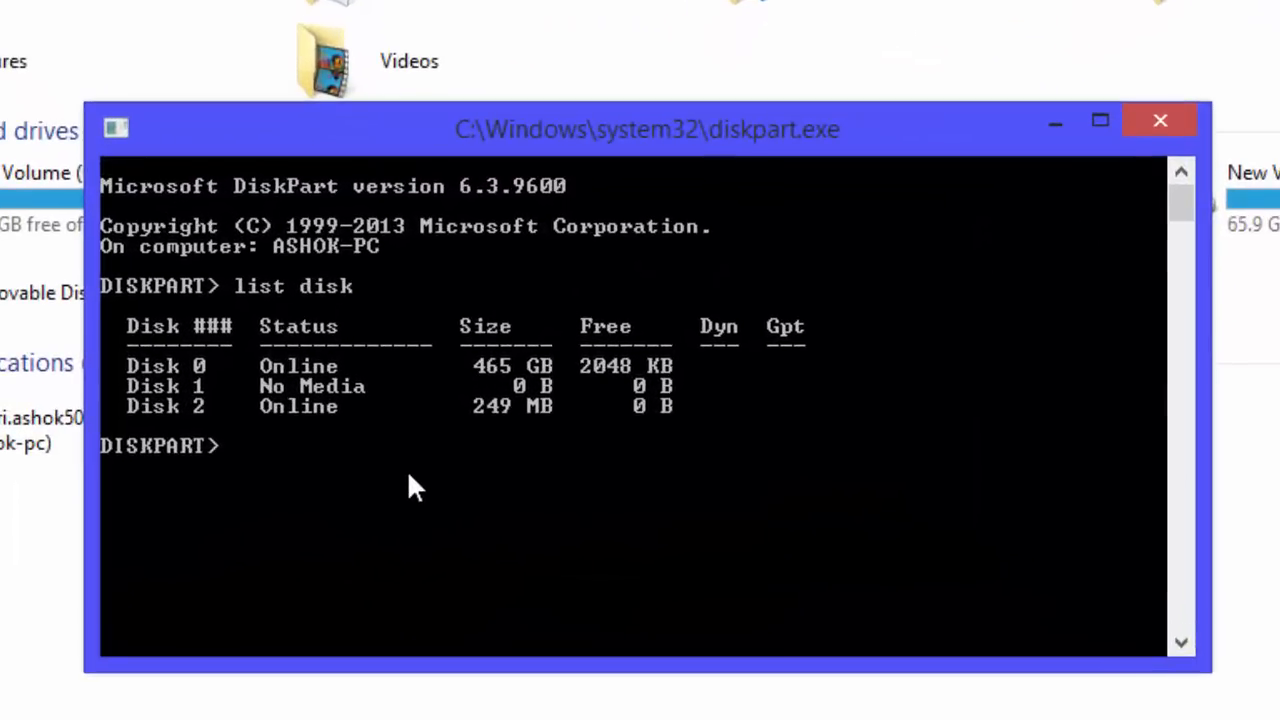
mouse_move(45, 405)
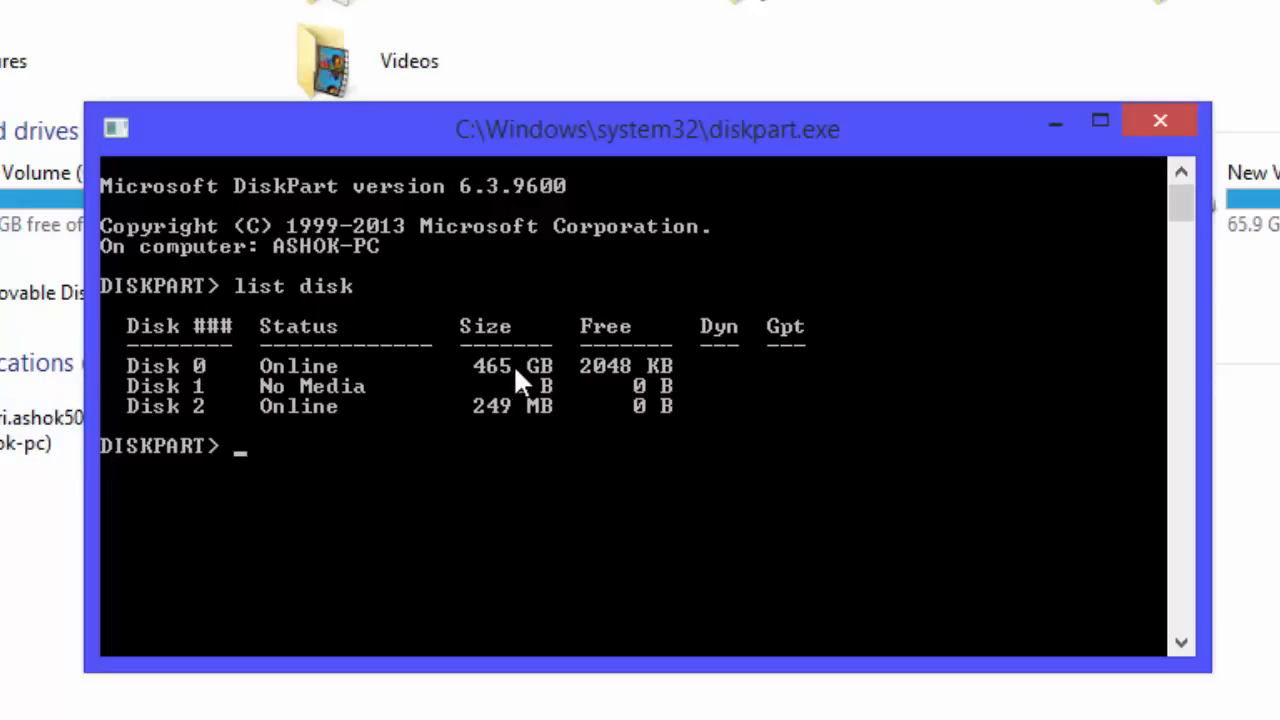
mouse_move(555, 385)
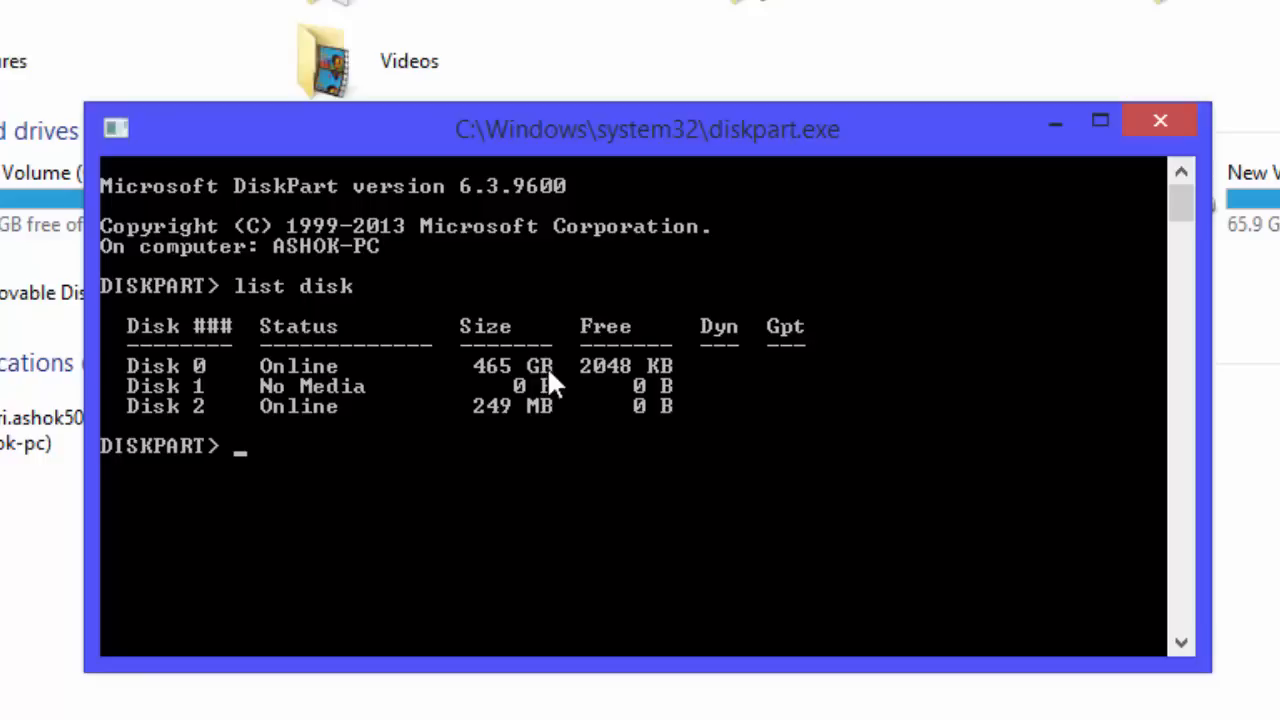
mouse_move(540, 382)
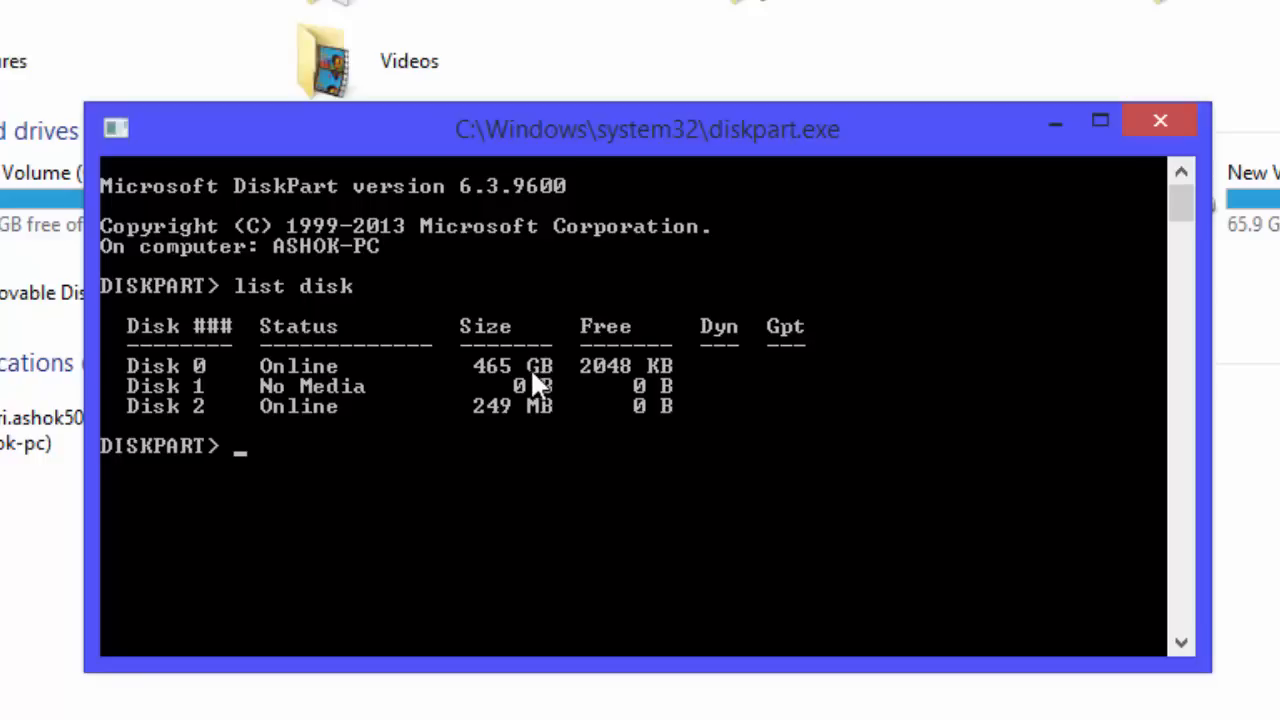
mouse_move(443, 415)
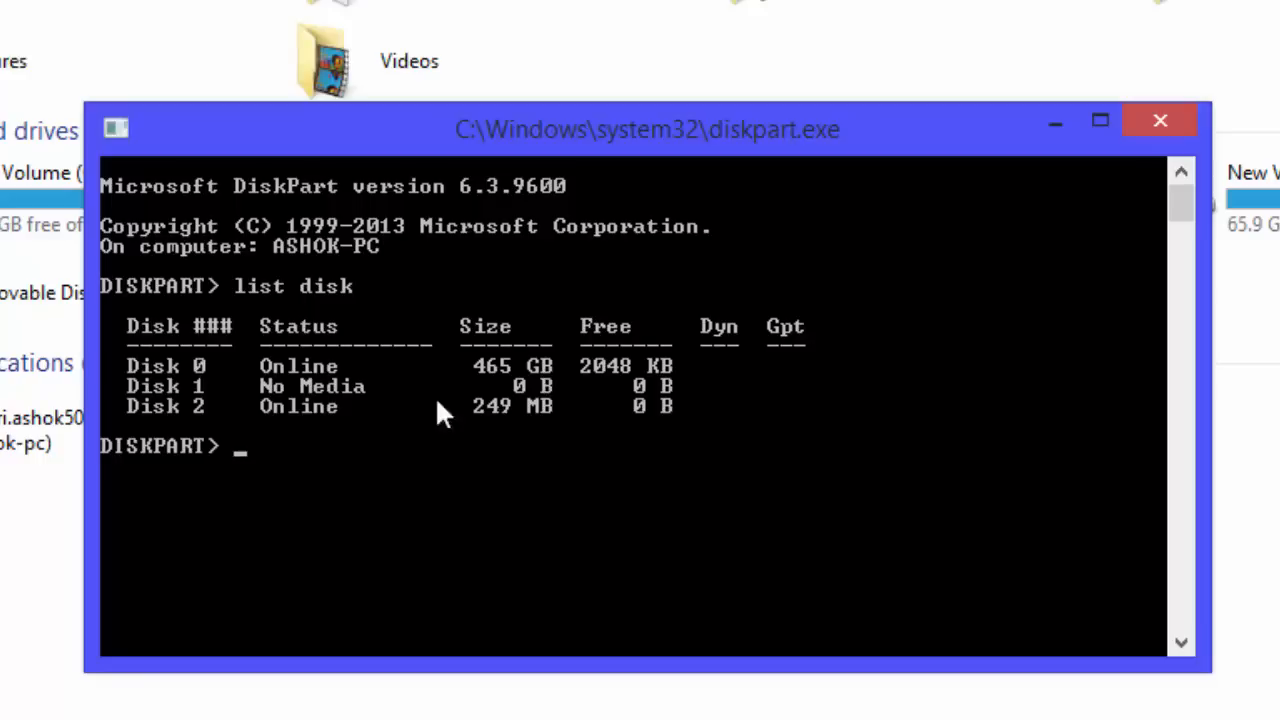
mouse_move(280, 425)
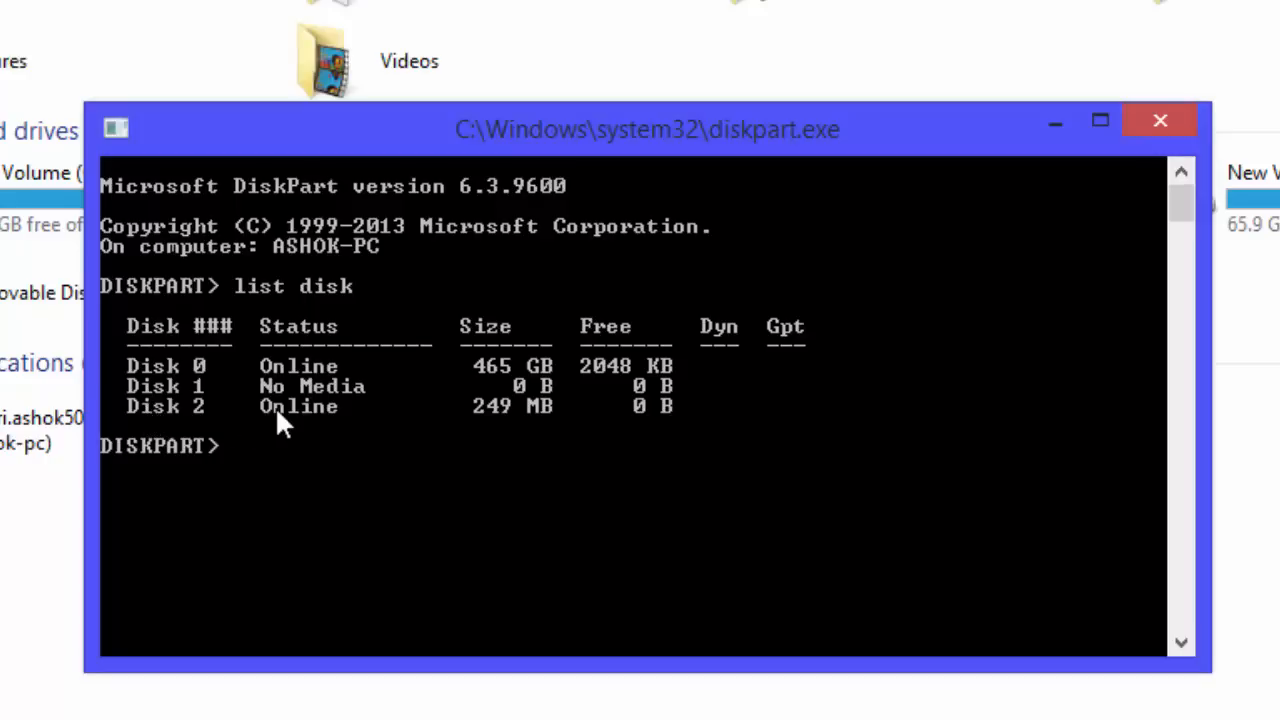
mouse_move(480, 427)
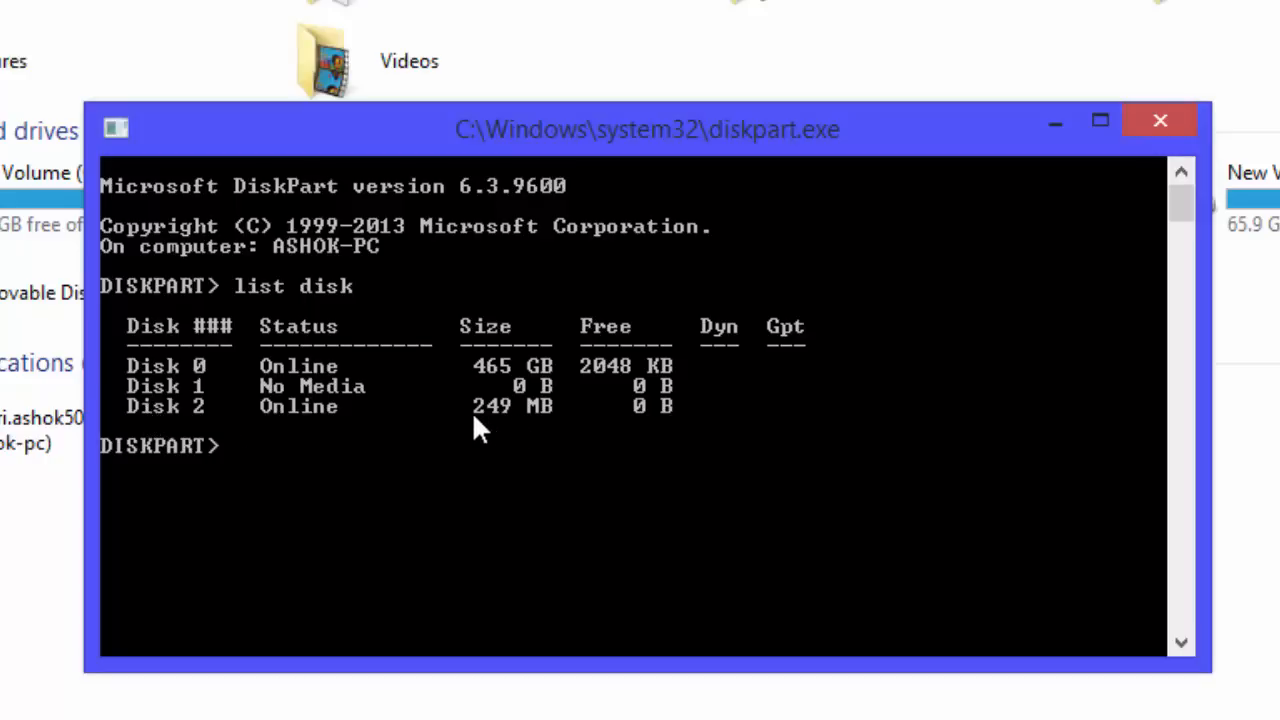
mouse_move(750, 145)
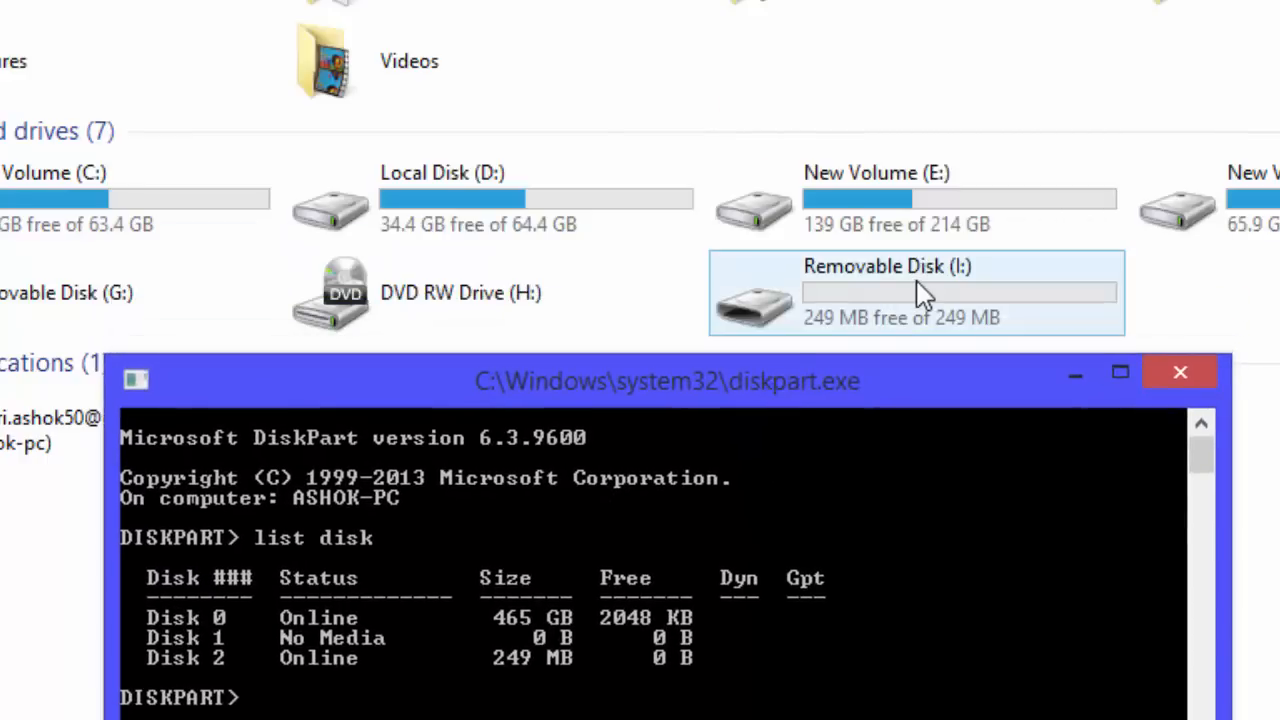
mouse_move(905, 310)
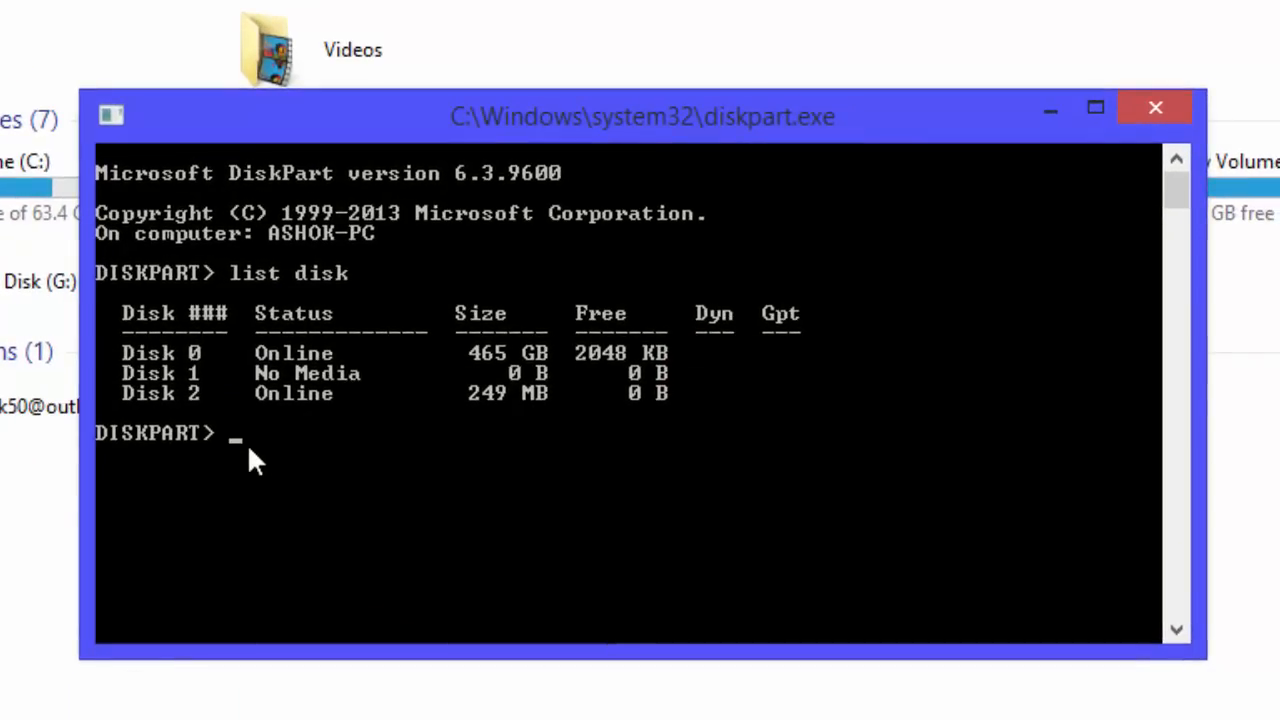
mouse_move(930, 560)
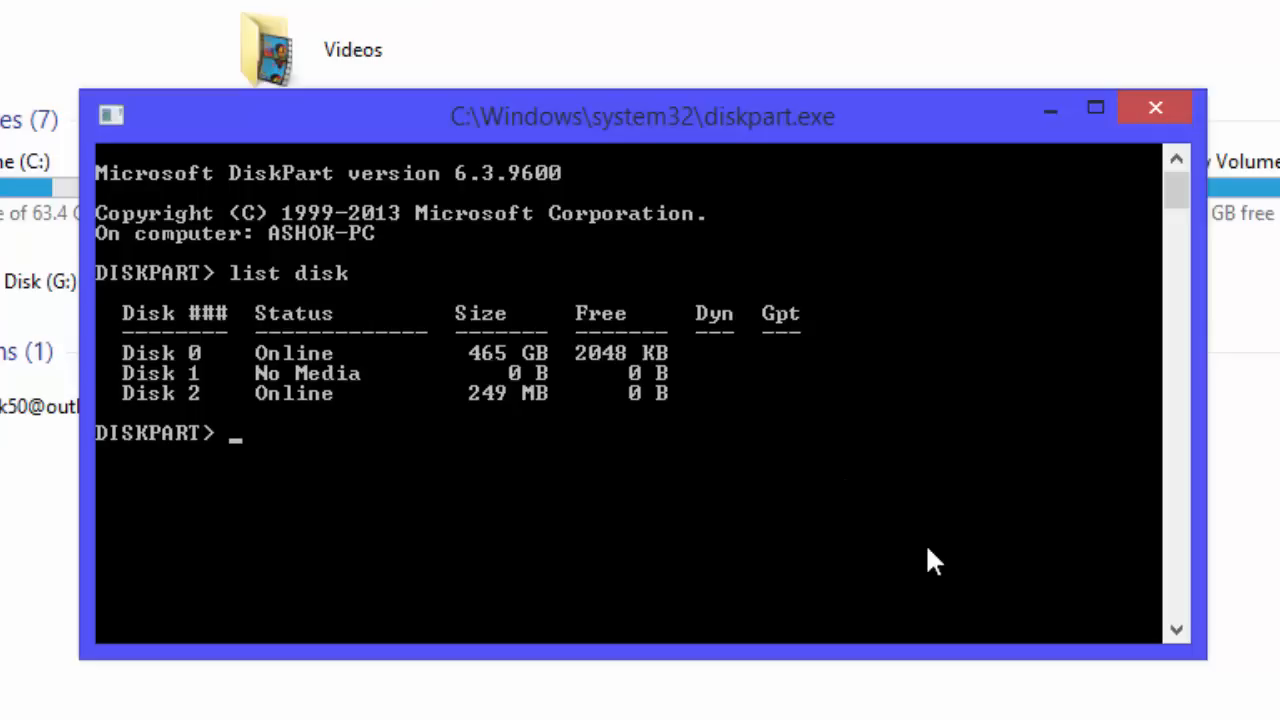
Step: Select Disk 2 and then its partition 1
text(select)
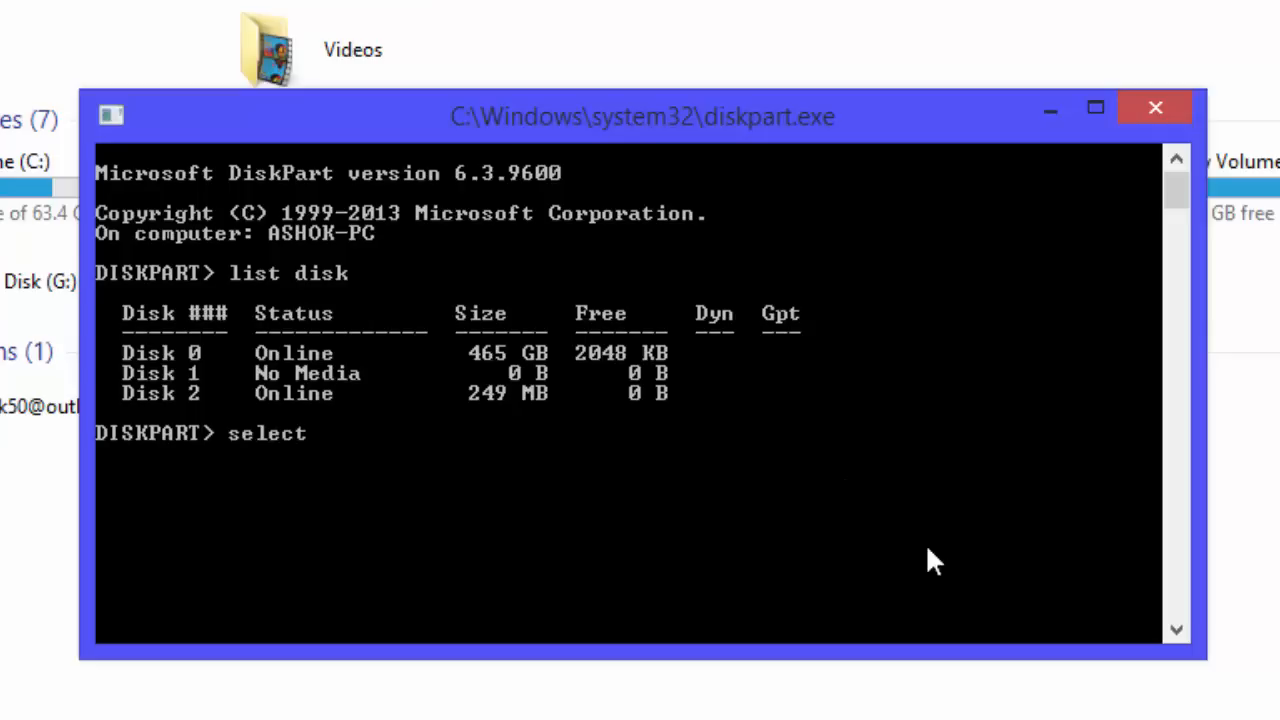
text(disk)
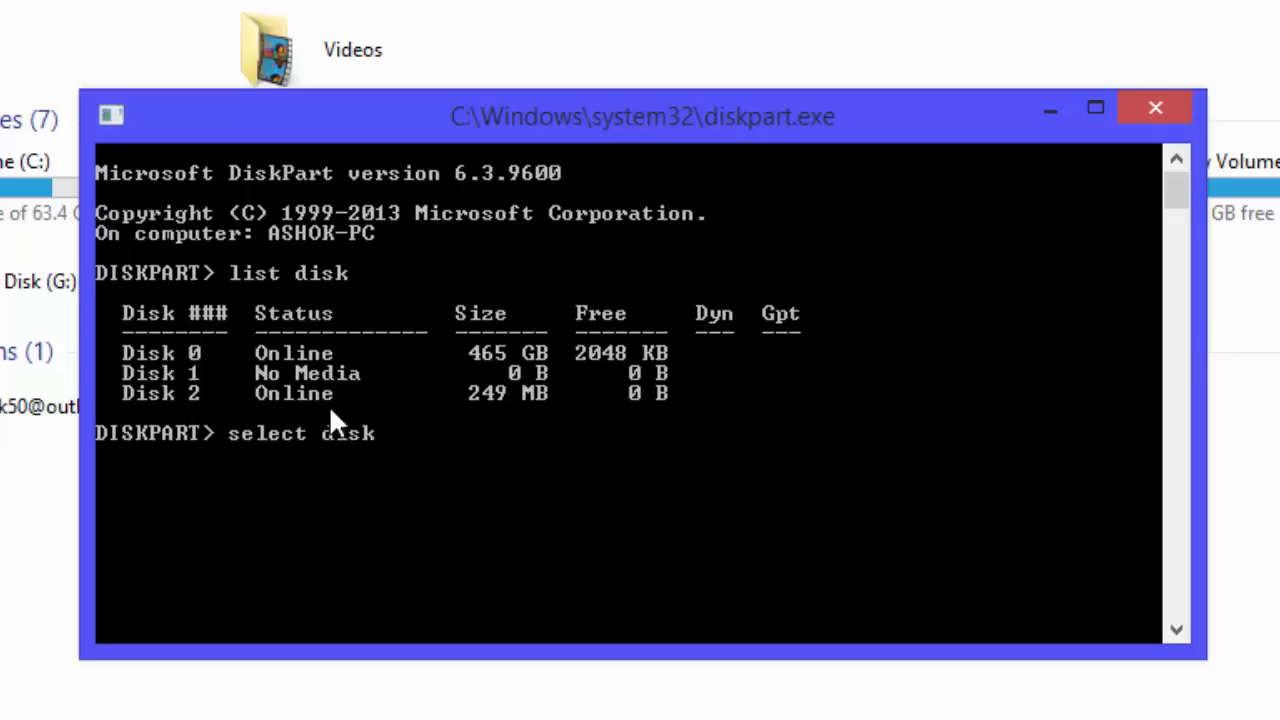
mouse_move(515, 475)
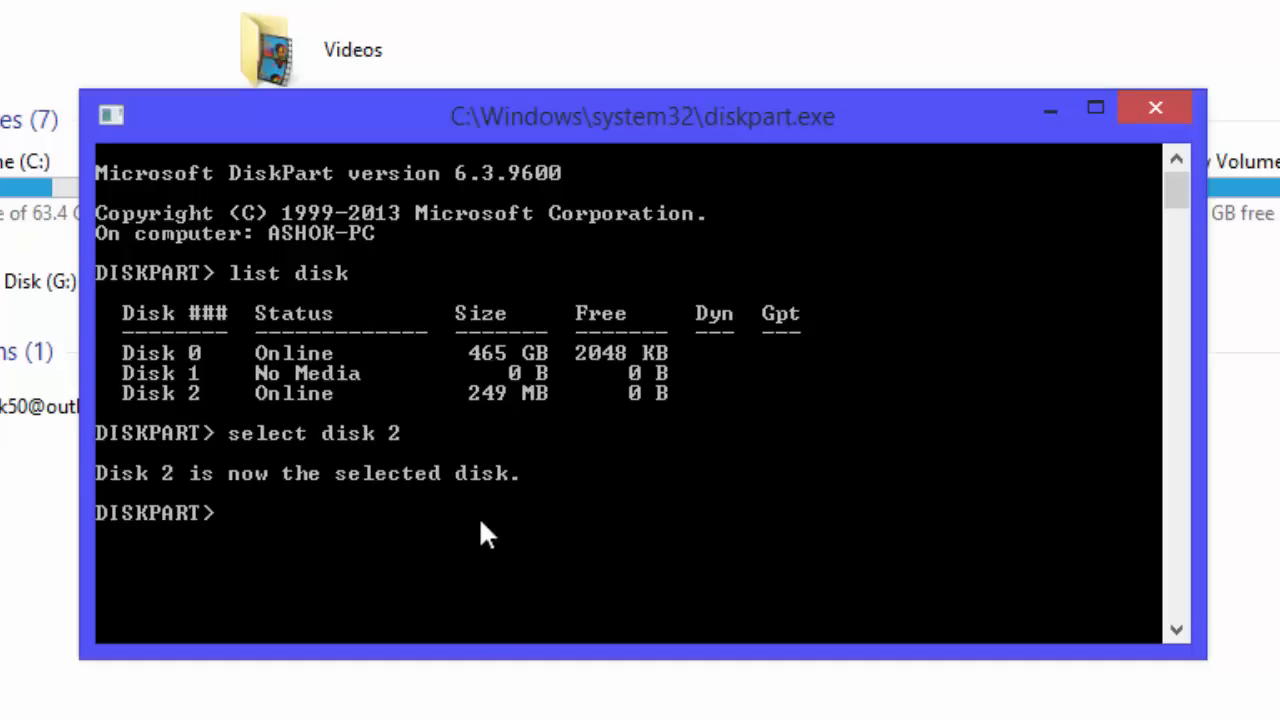
mouse_move(375, 535)
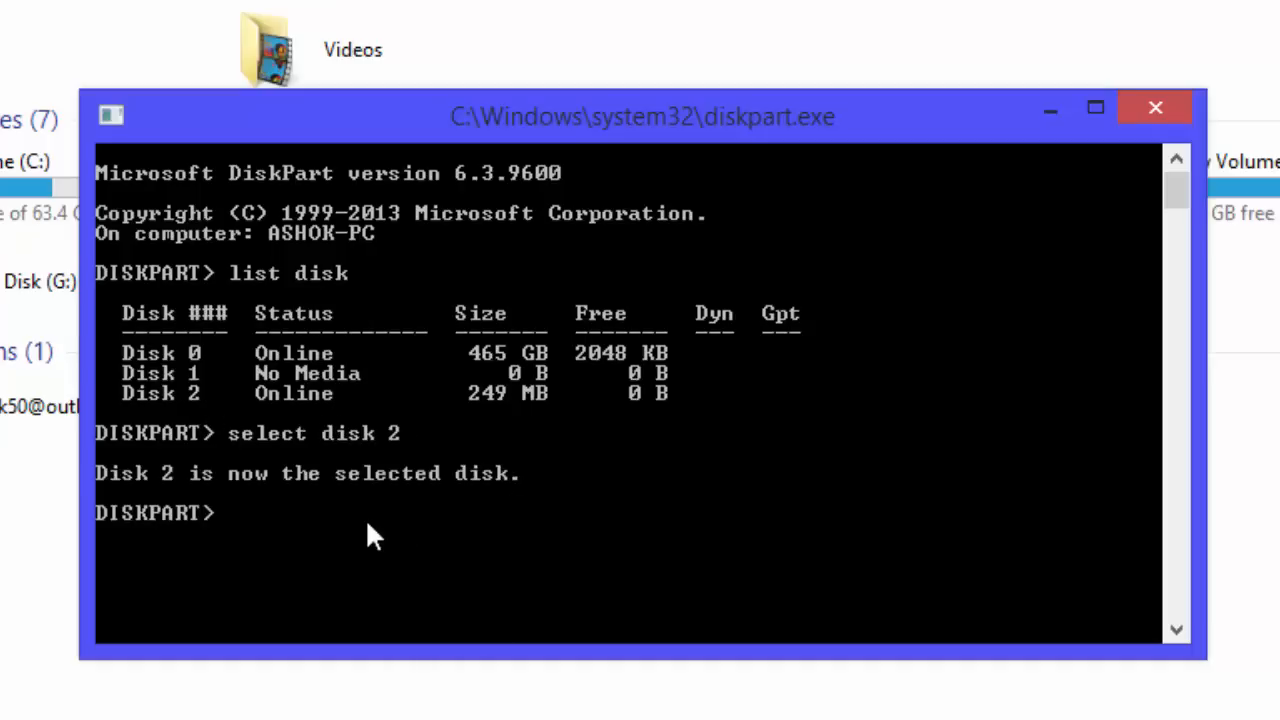
text(se)
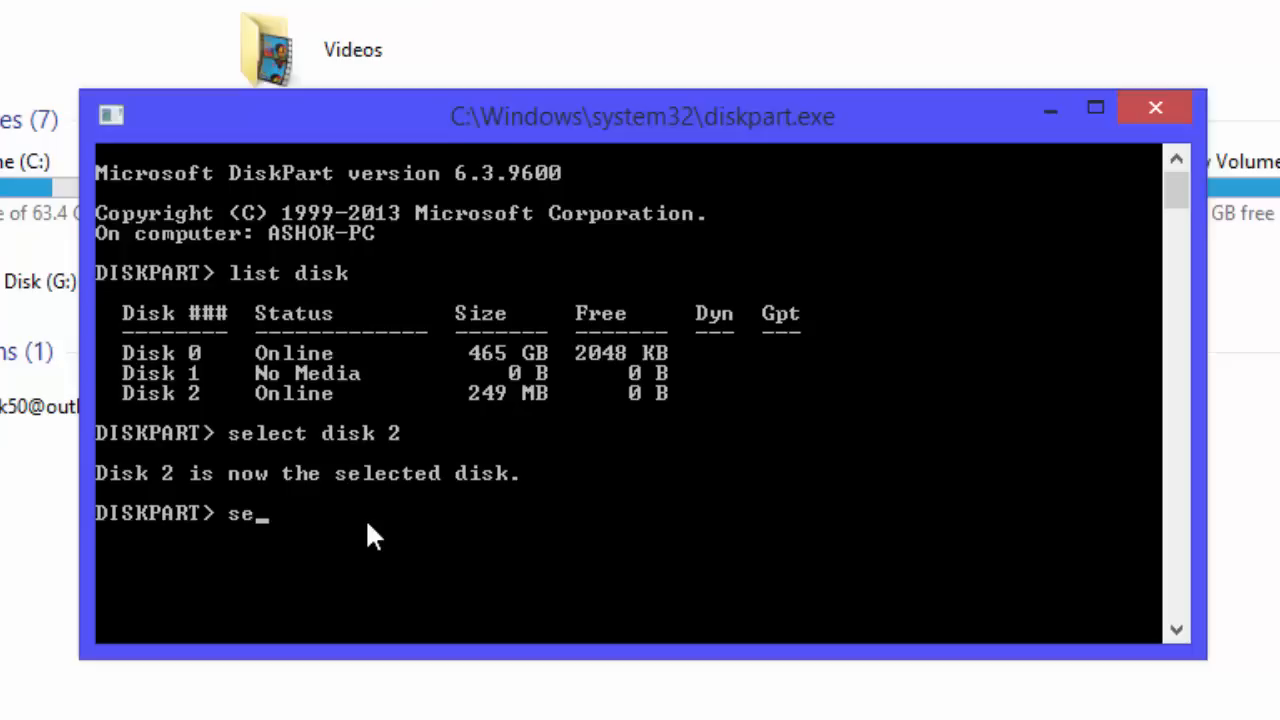
text(lect)
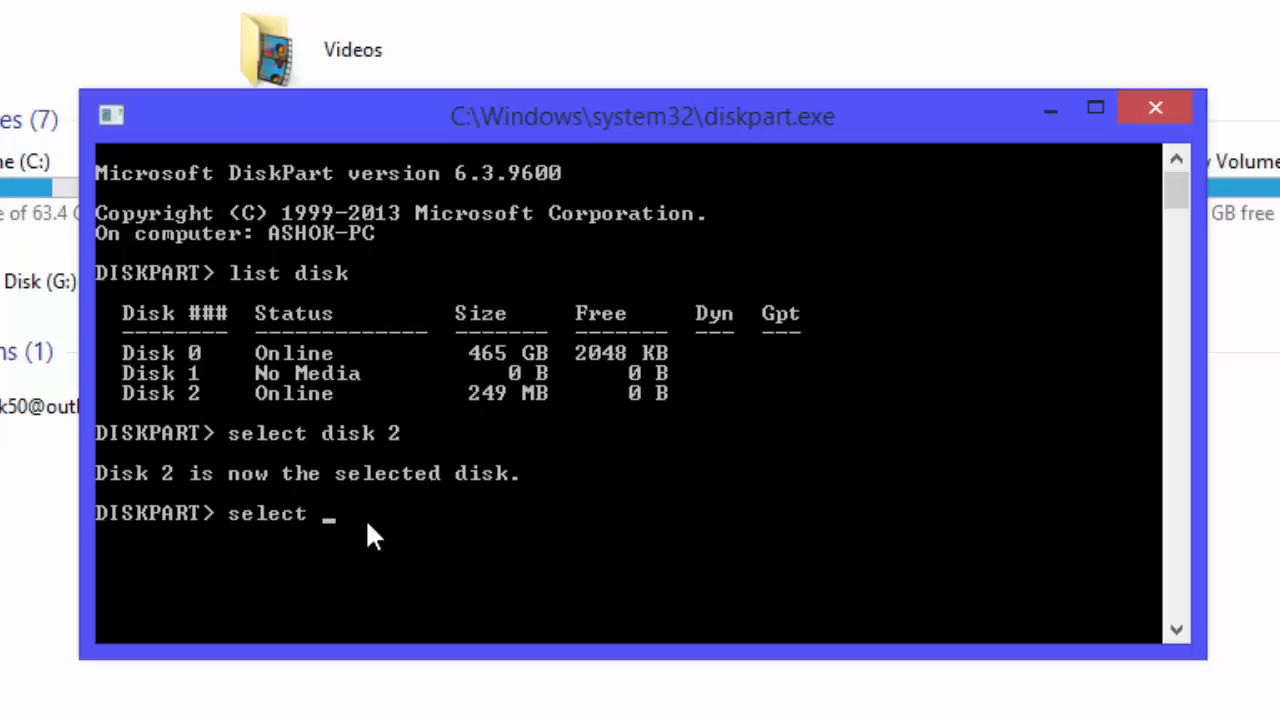
text(par)
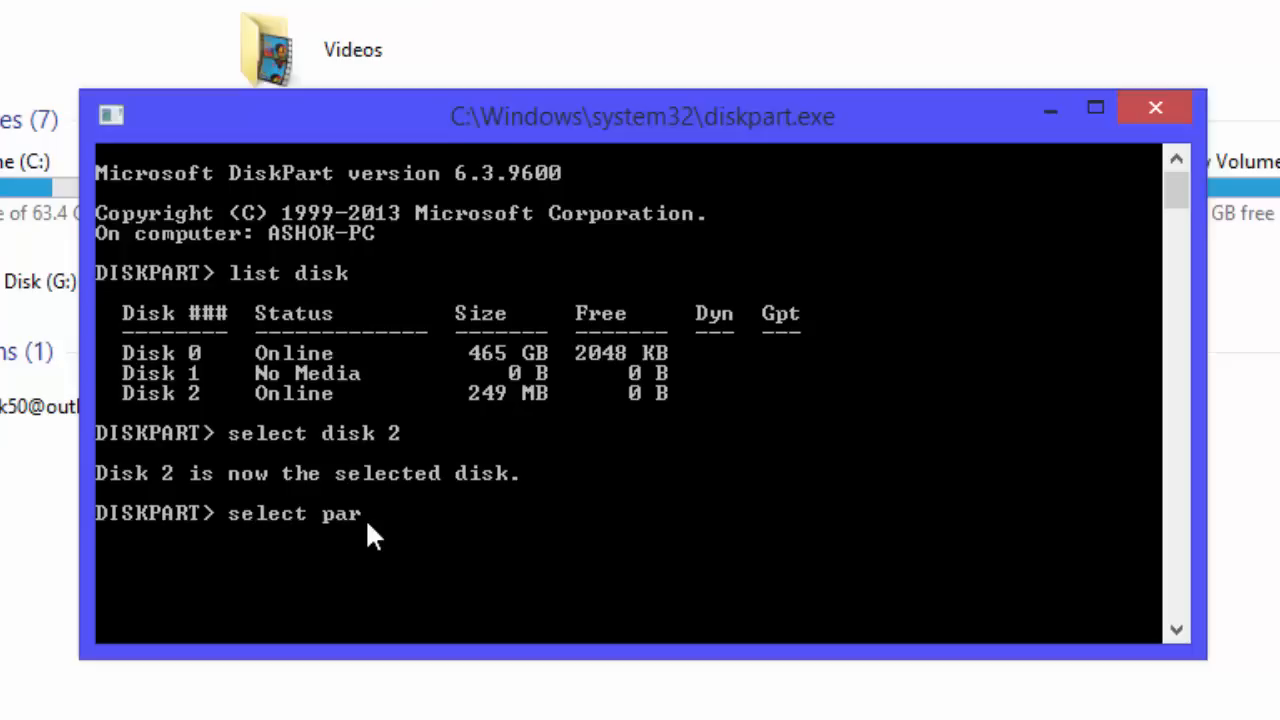
text(tition 1)
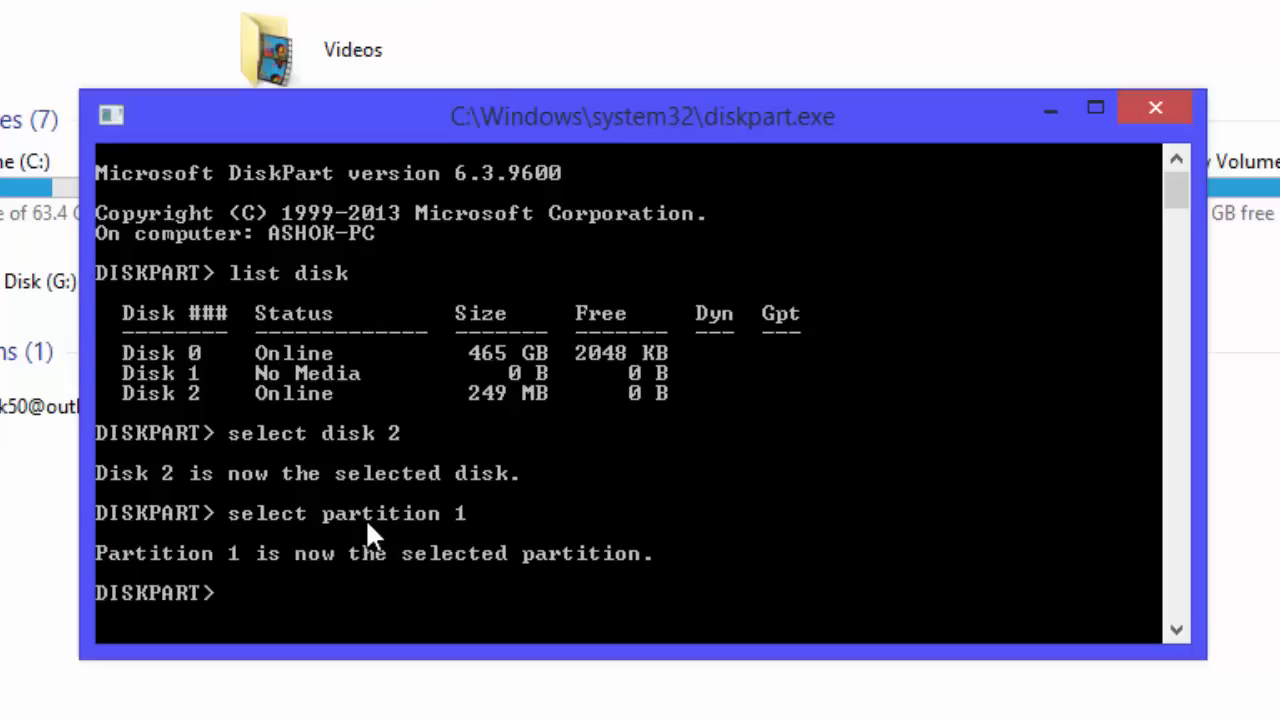
mouse_move(960, 535)
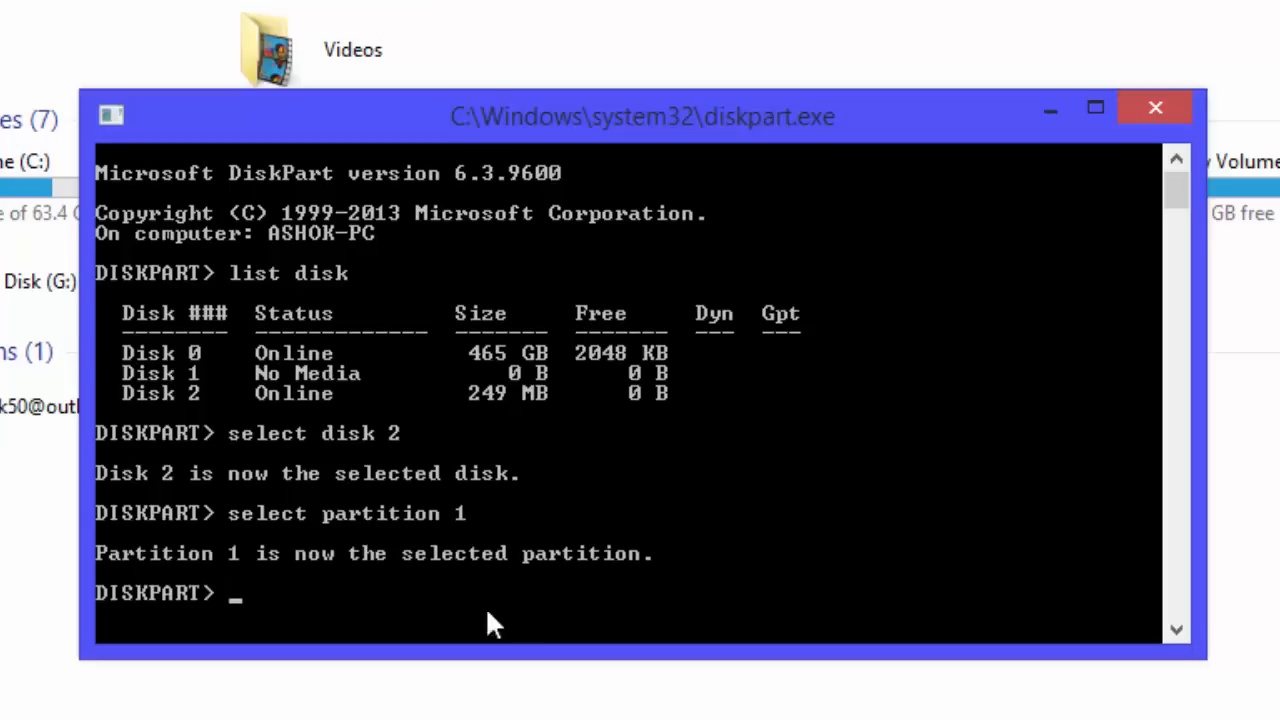
Step: Run delete partition to remove partition 1 from Disk 2
text(delete par)
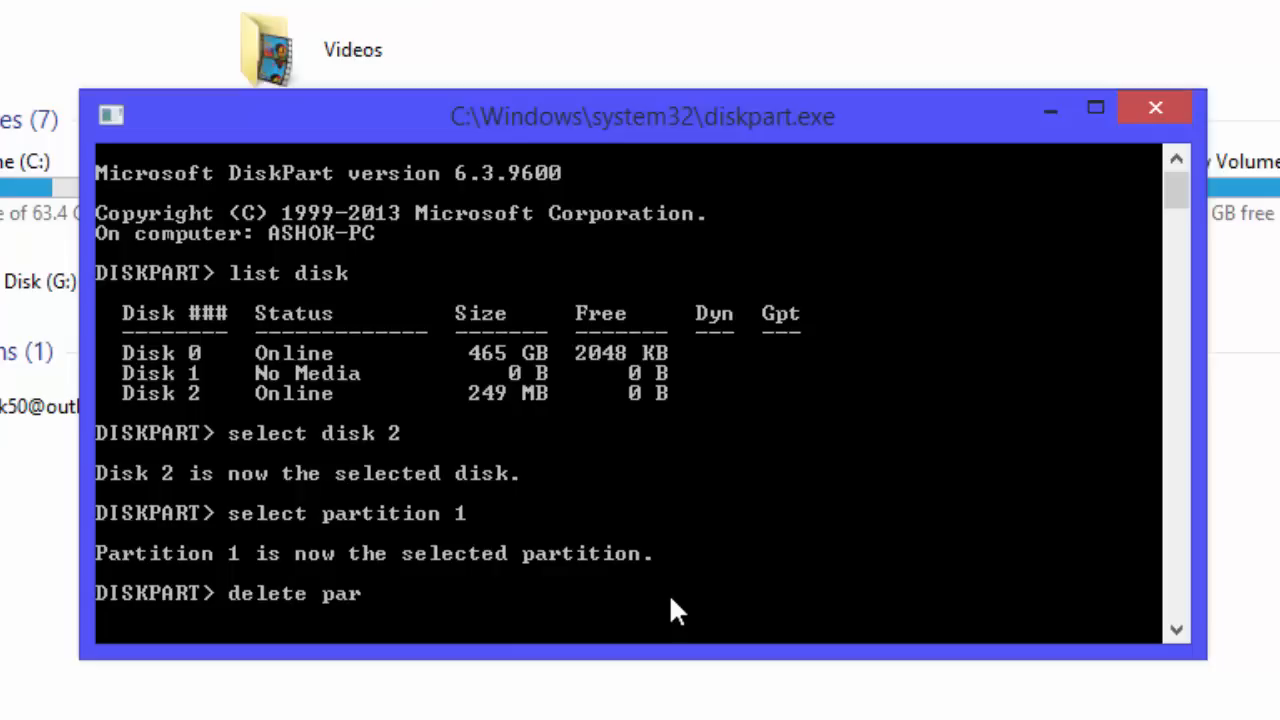
text(ti)
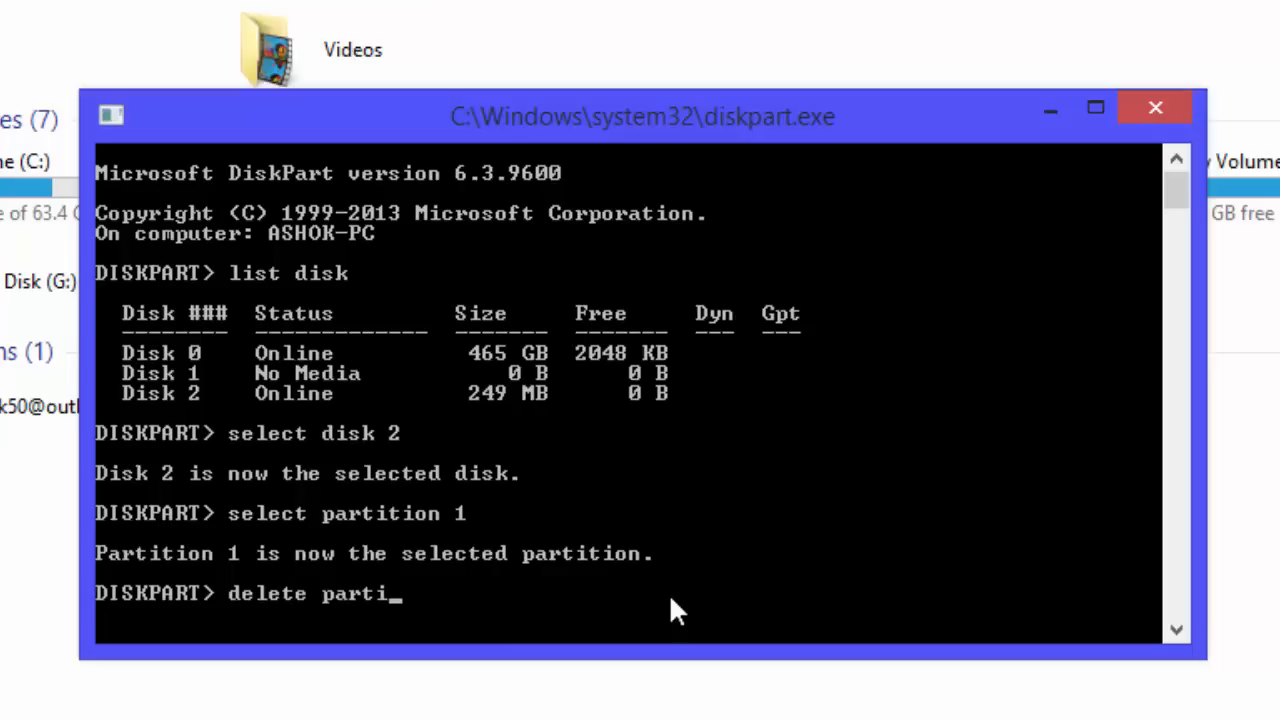
text(tion)
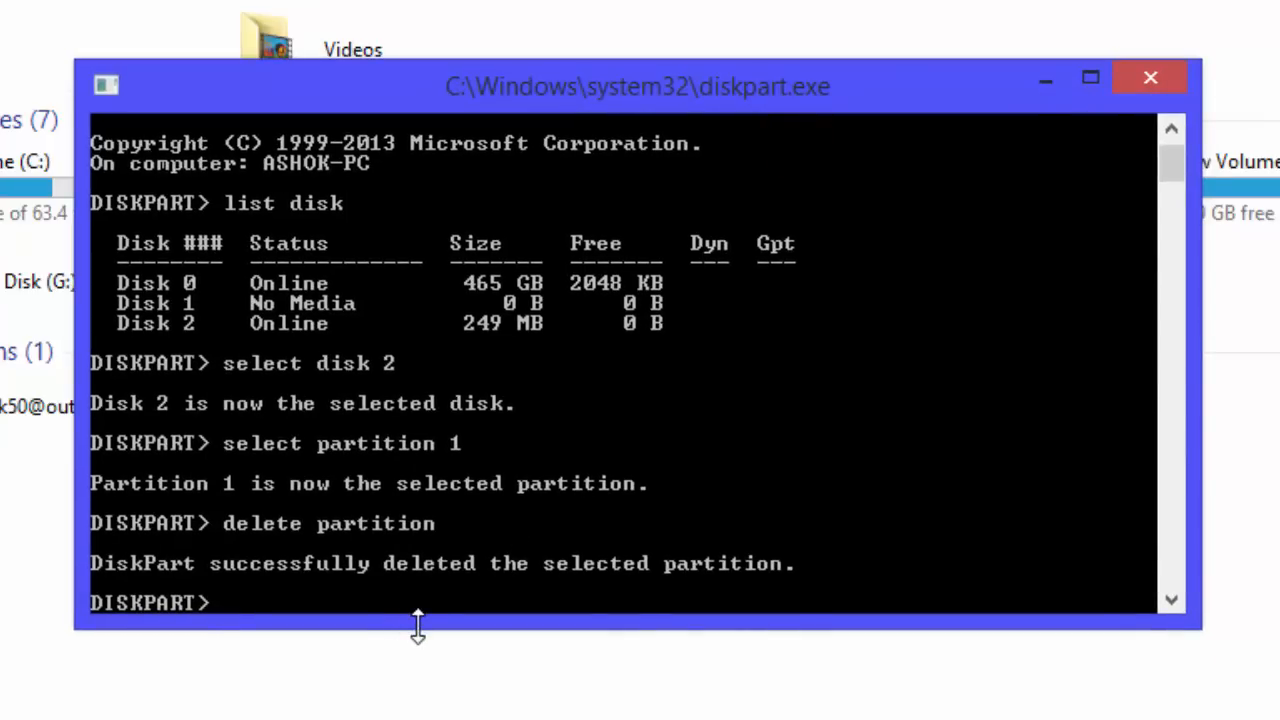
text(par)
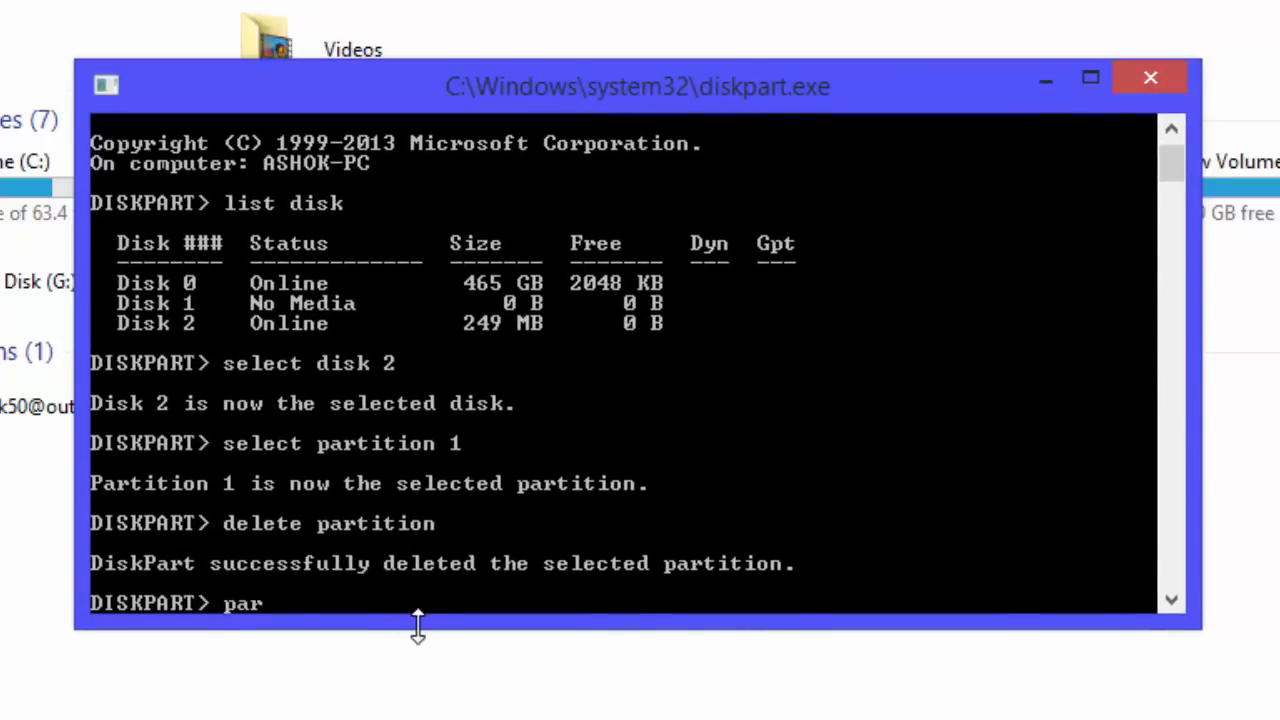
Step: Run the clean command so Disk 2 is wiped successfully
text(tition)
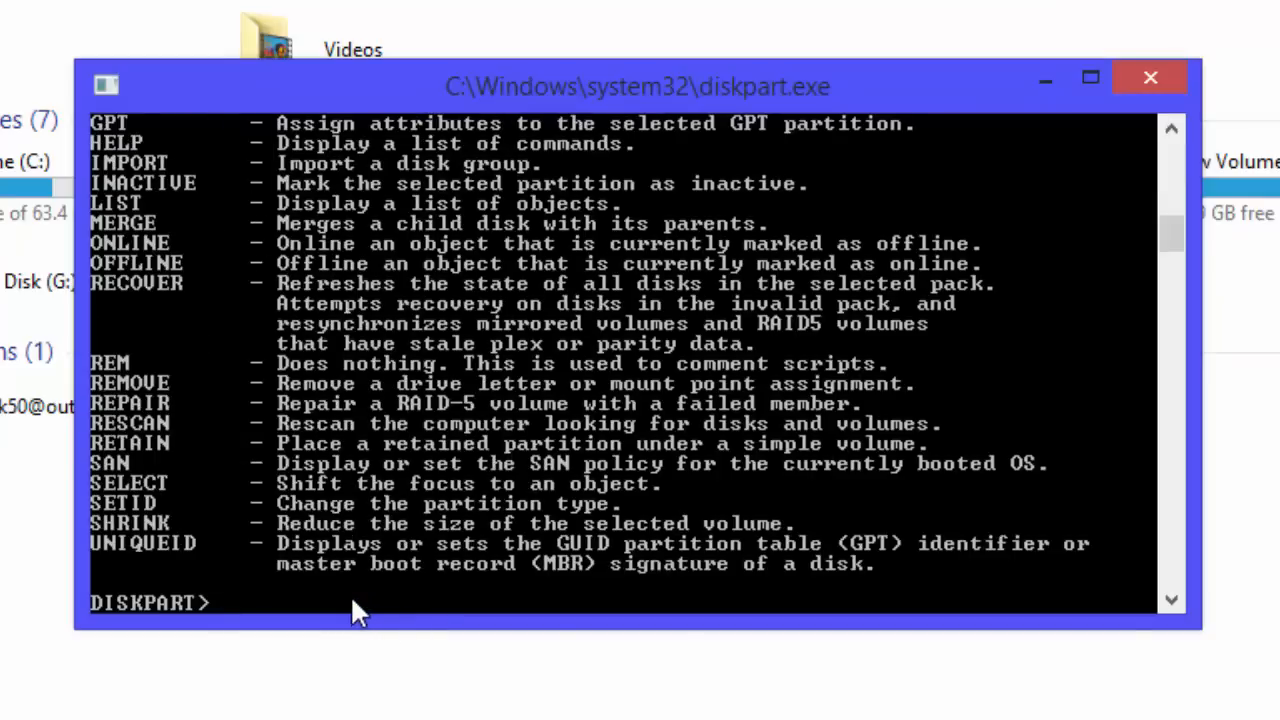
text(clean)
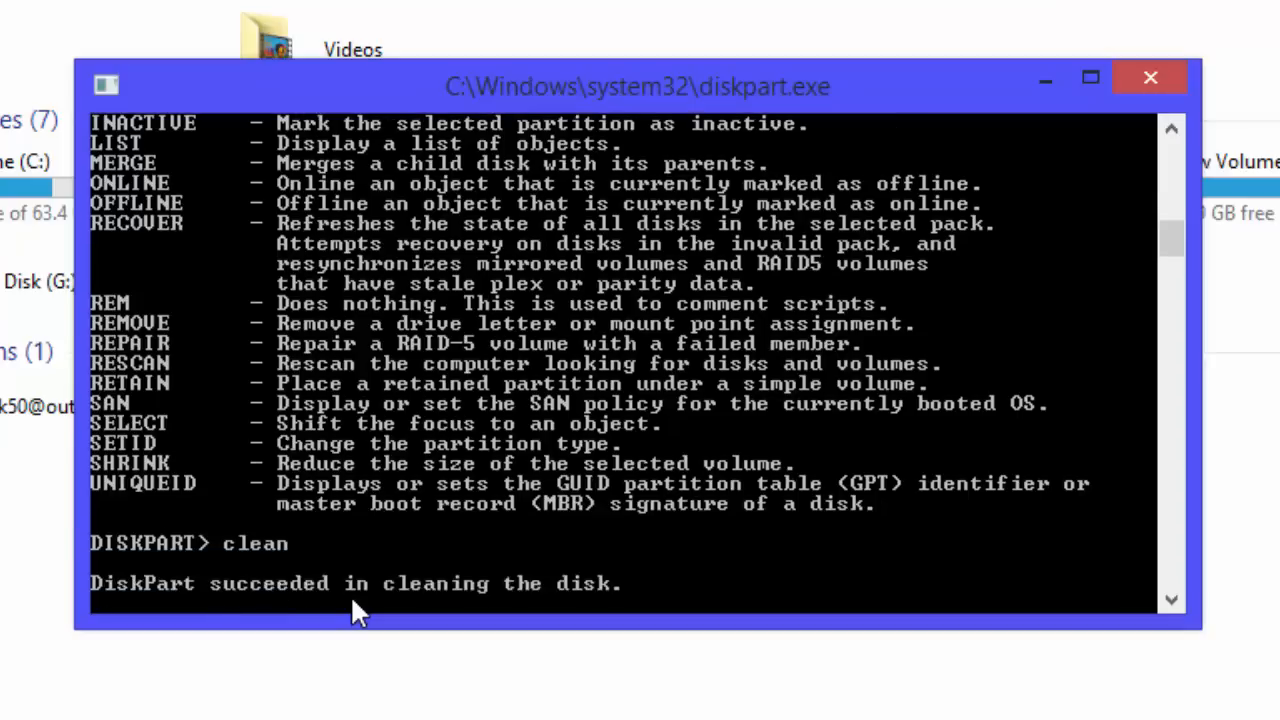
key(enter)
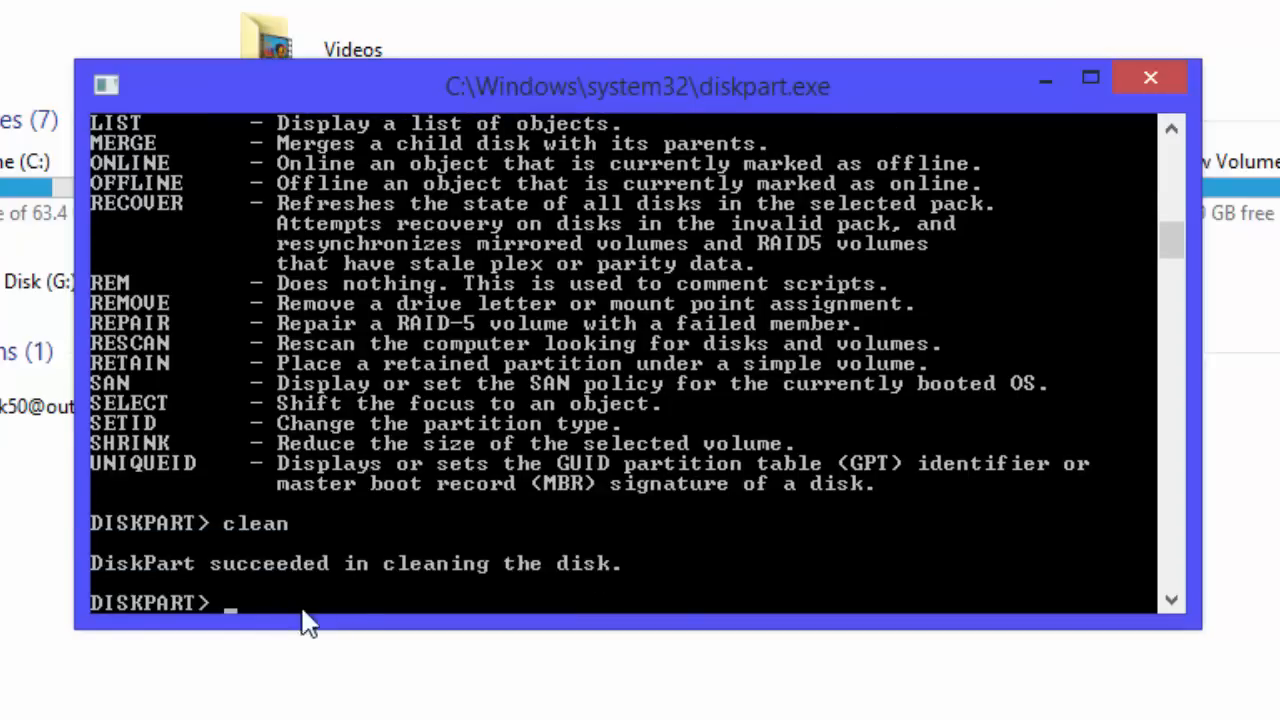
mouse_move(358, 620)
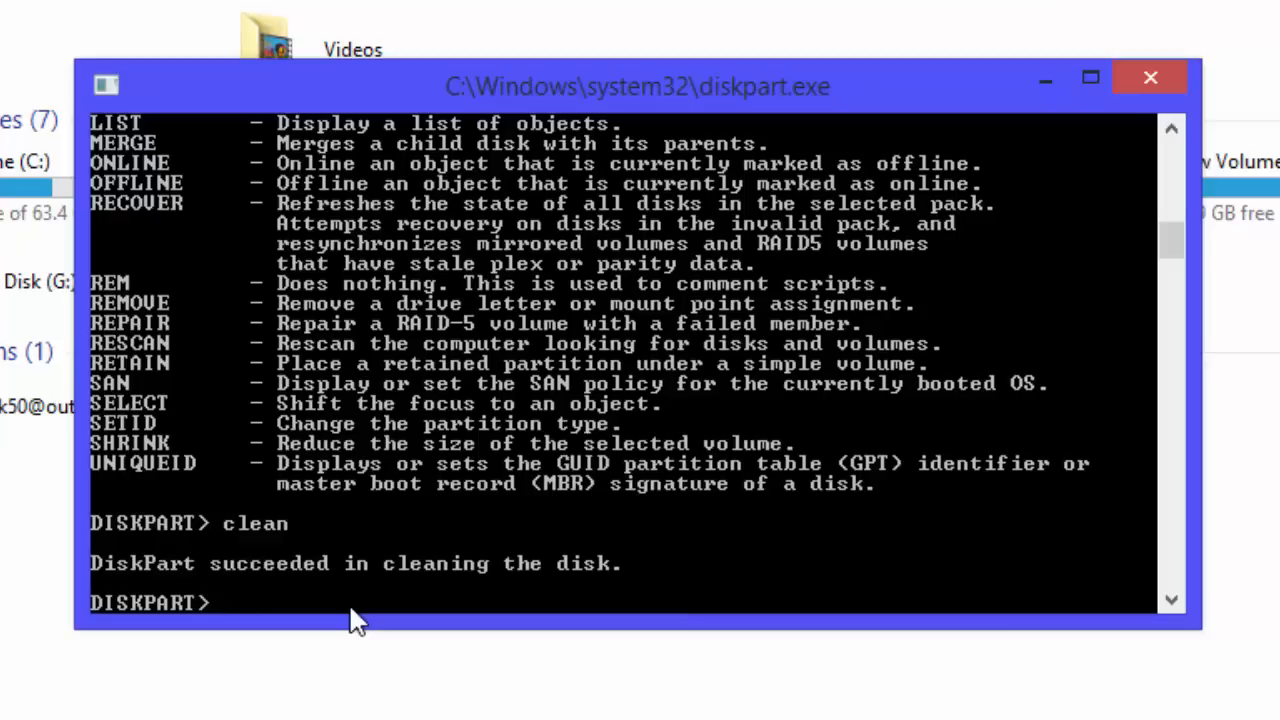
Step: Enter create partition primary to add a primary partition on Disk 2
text(crea)
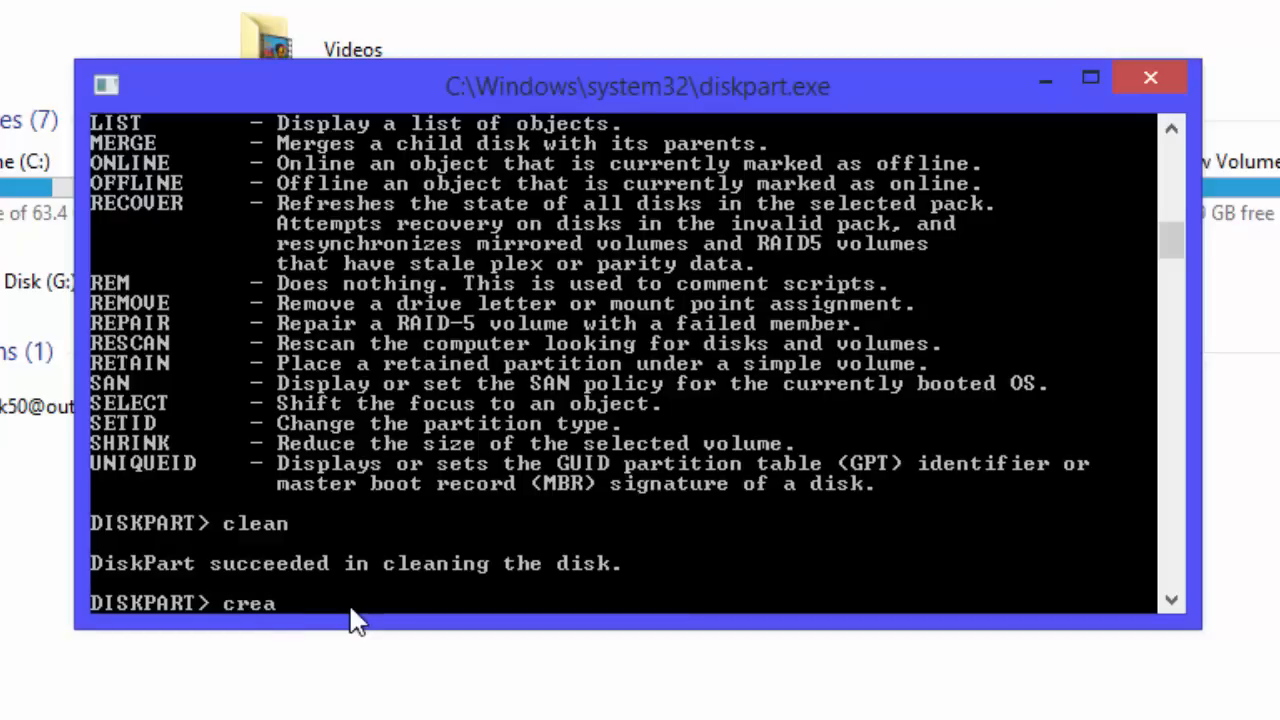
text(te)
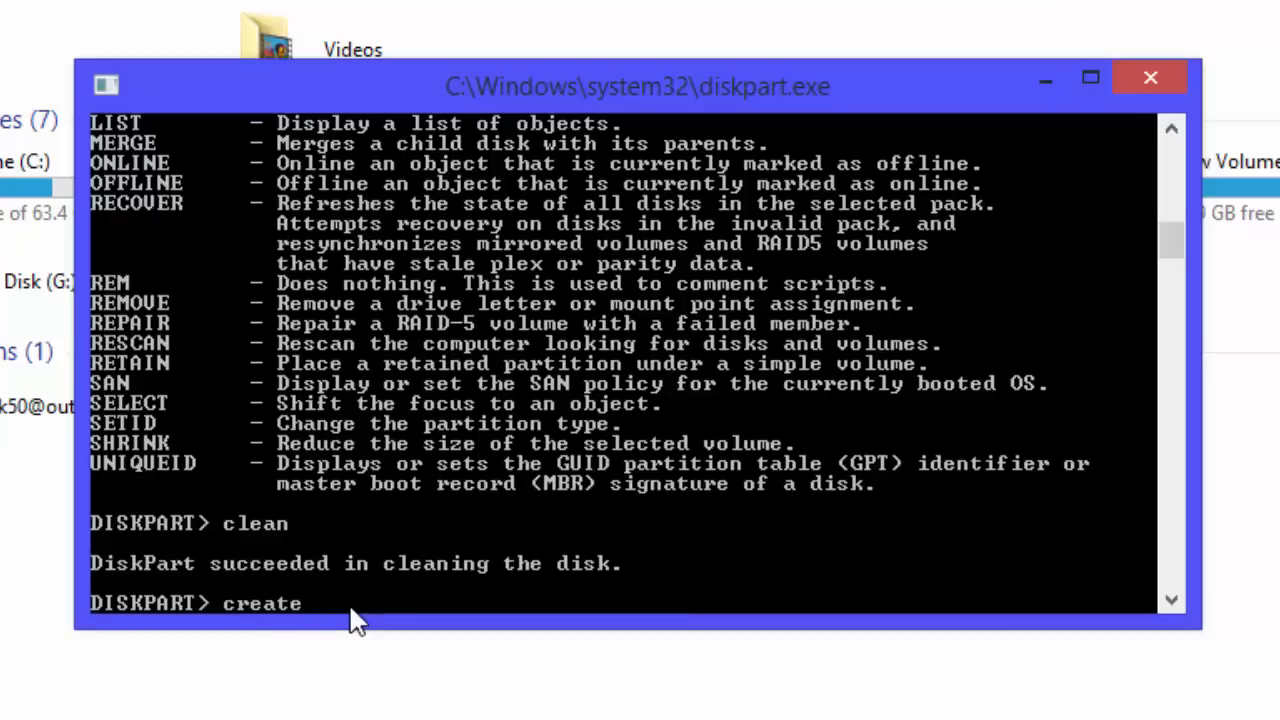
text(partition)
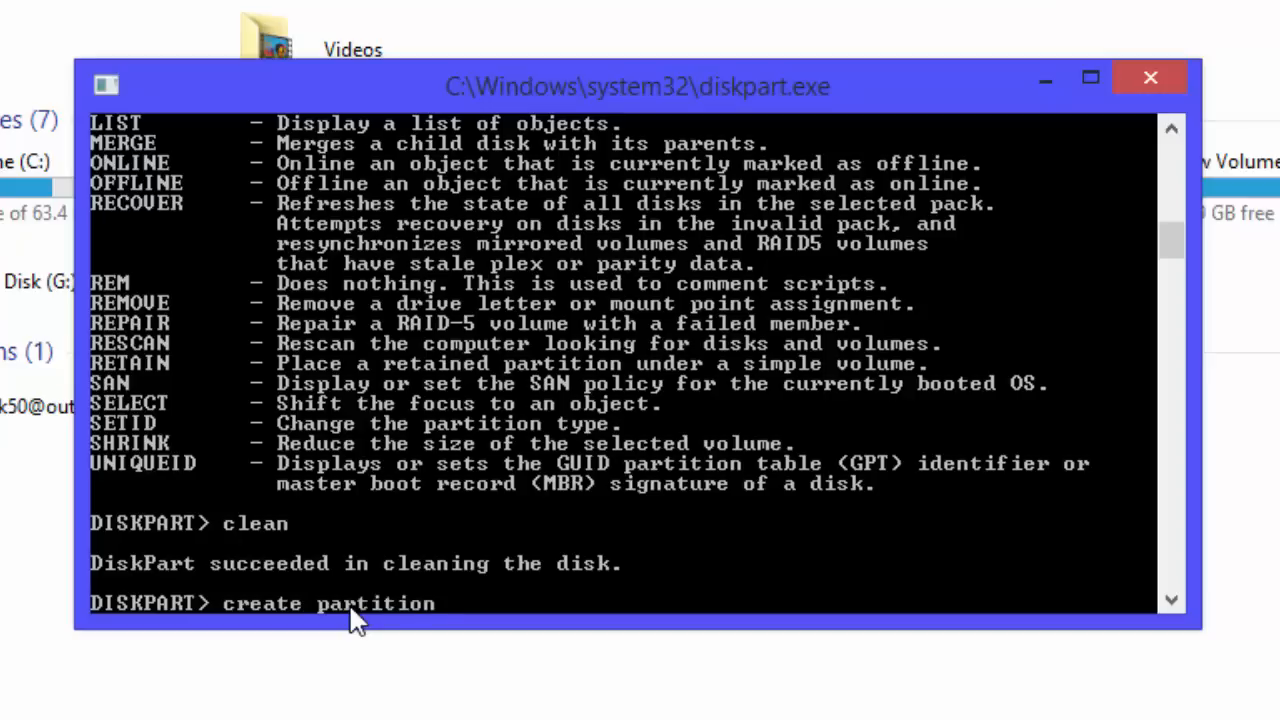
text(p)
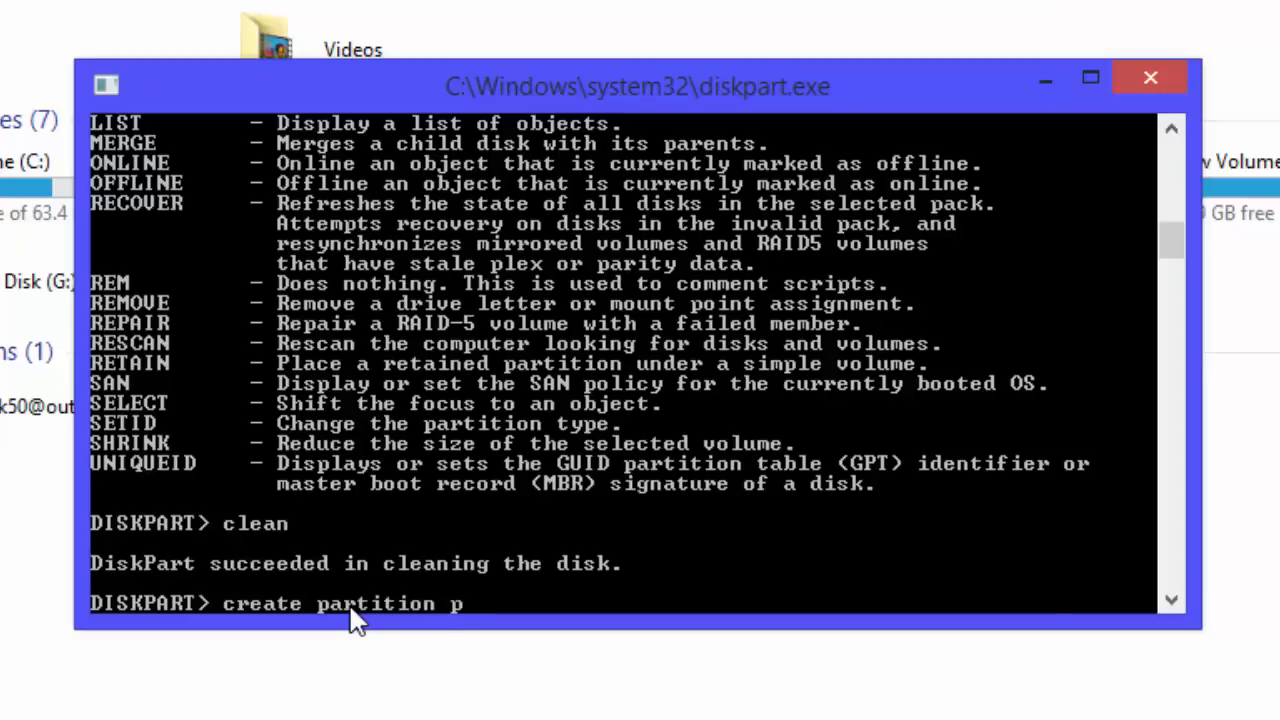
text(ri)
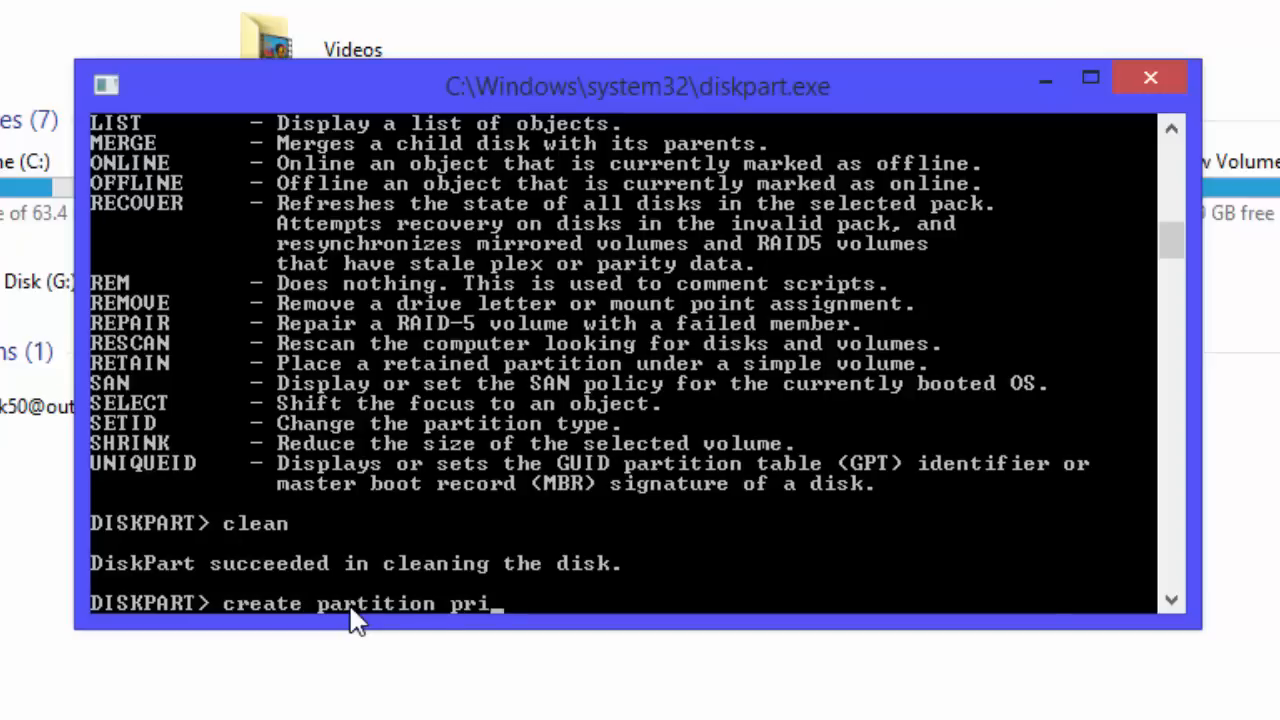
text(ma)
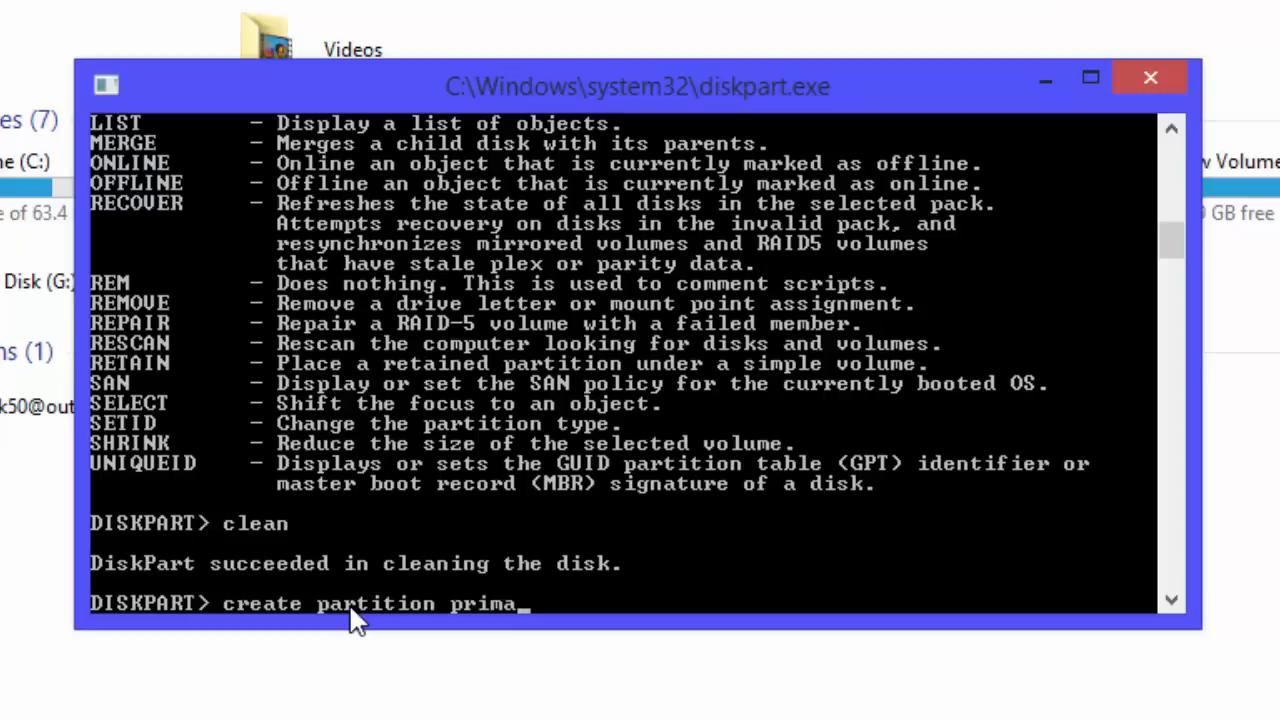
text(ry)
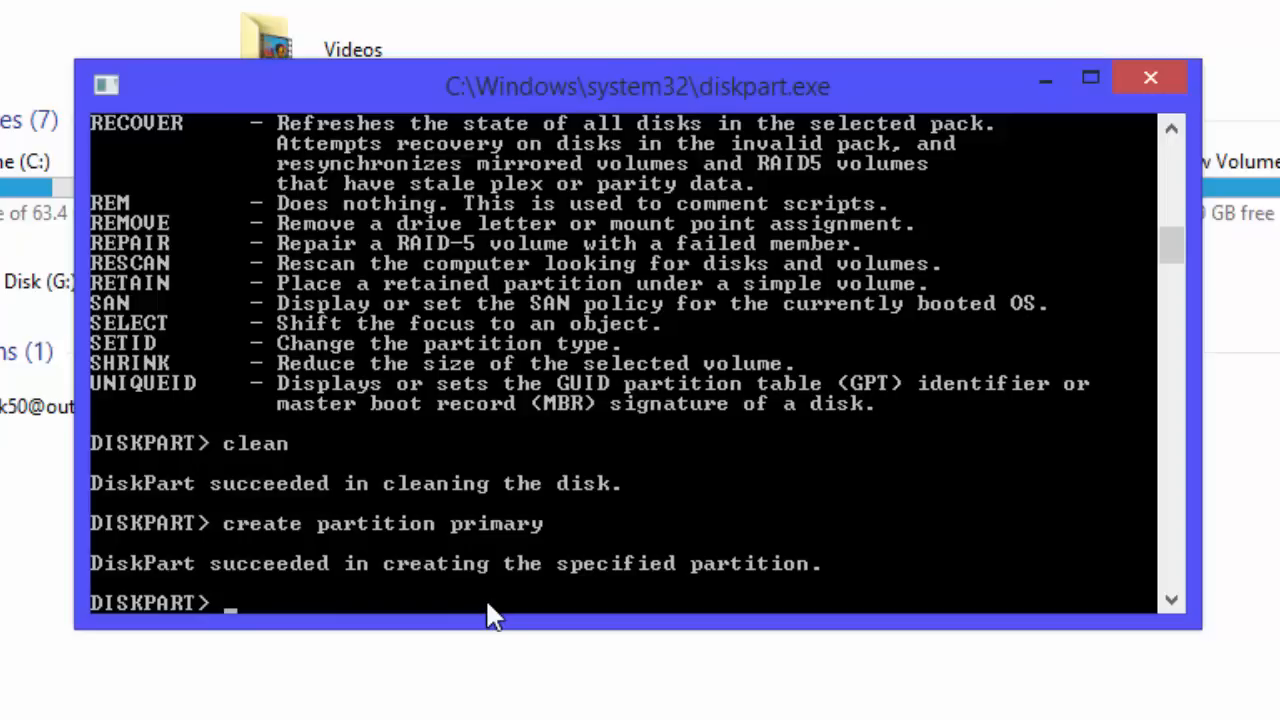
mouse_move(285, 615)
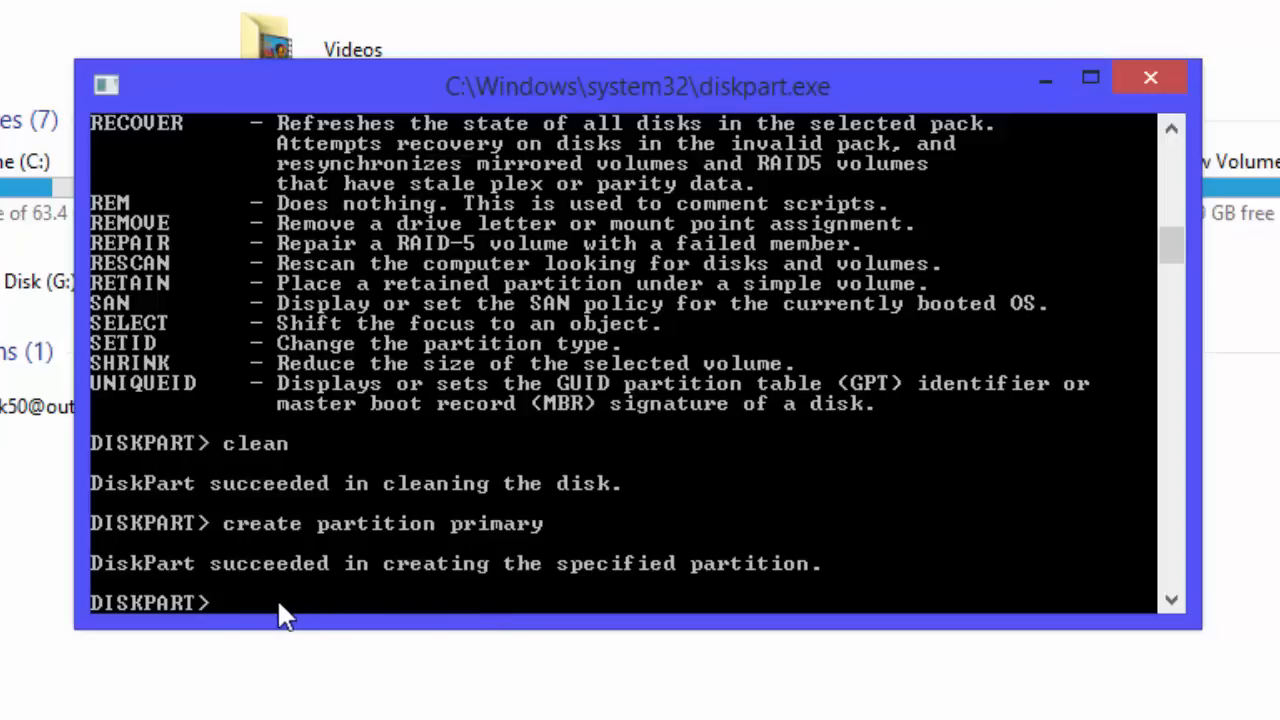
mouse_move(328, 625)
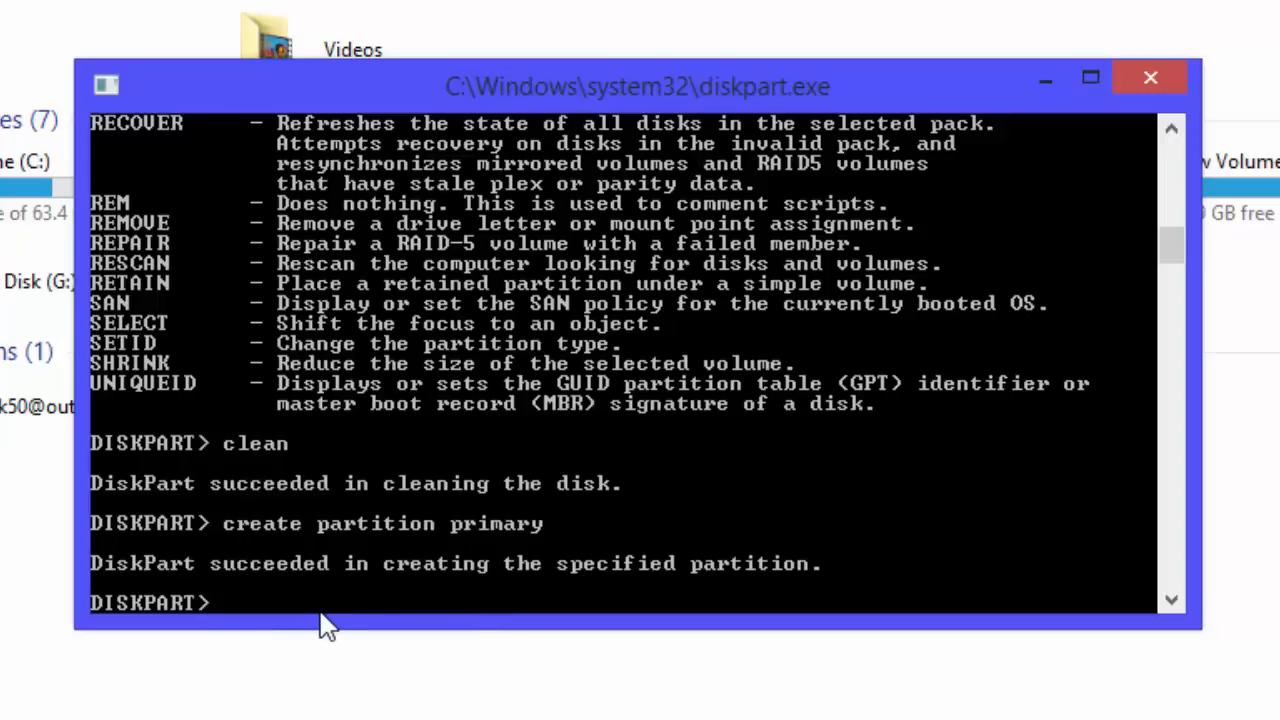
Step: Run format on the new partition and let it progress toward 100 percent
text(forma)
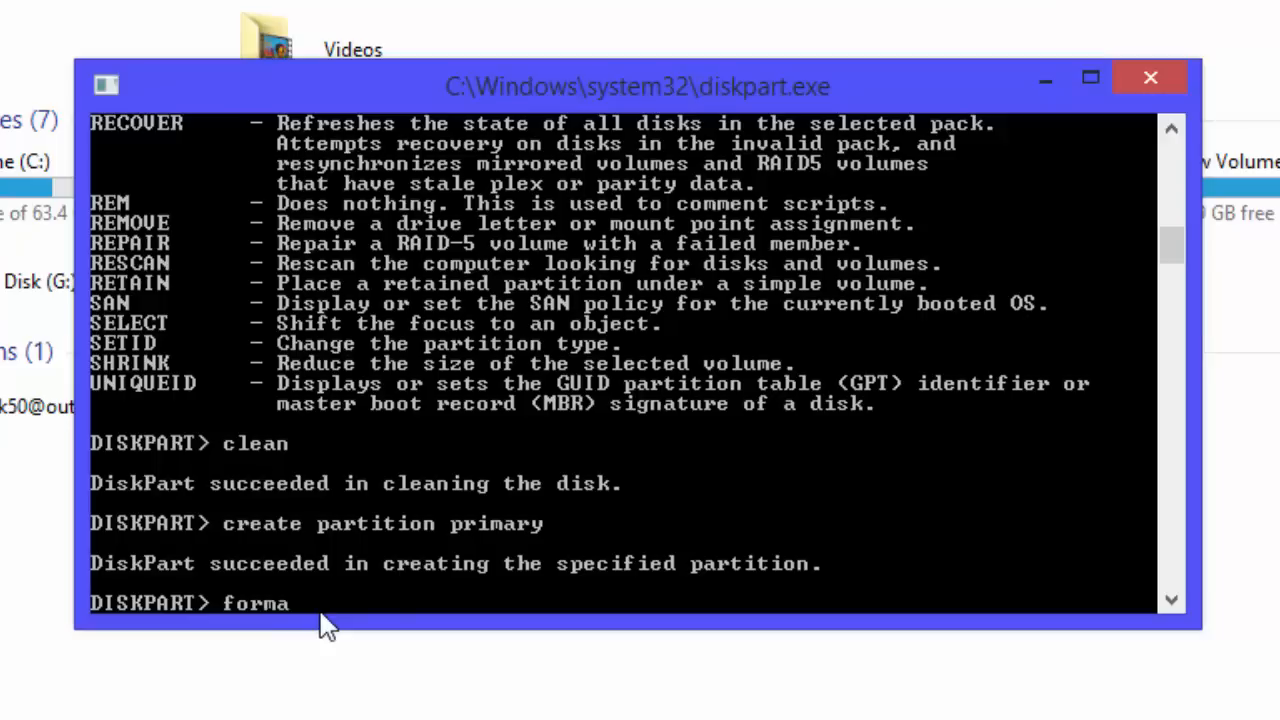
key(enter)
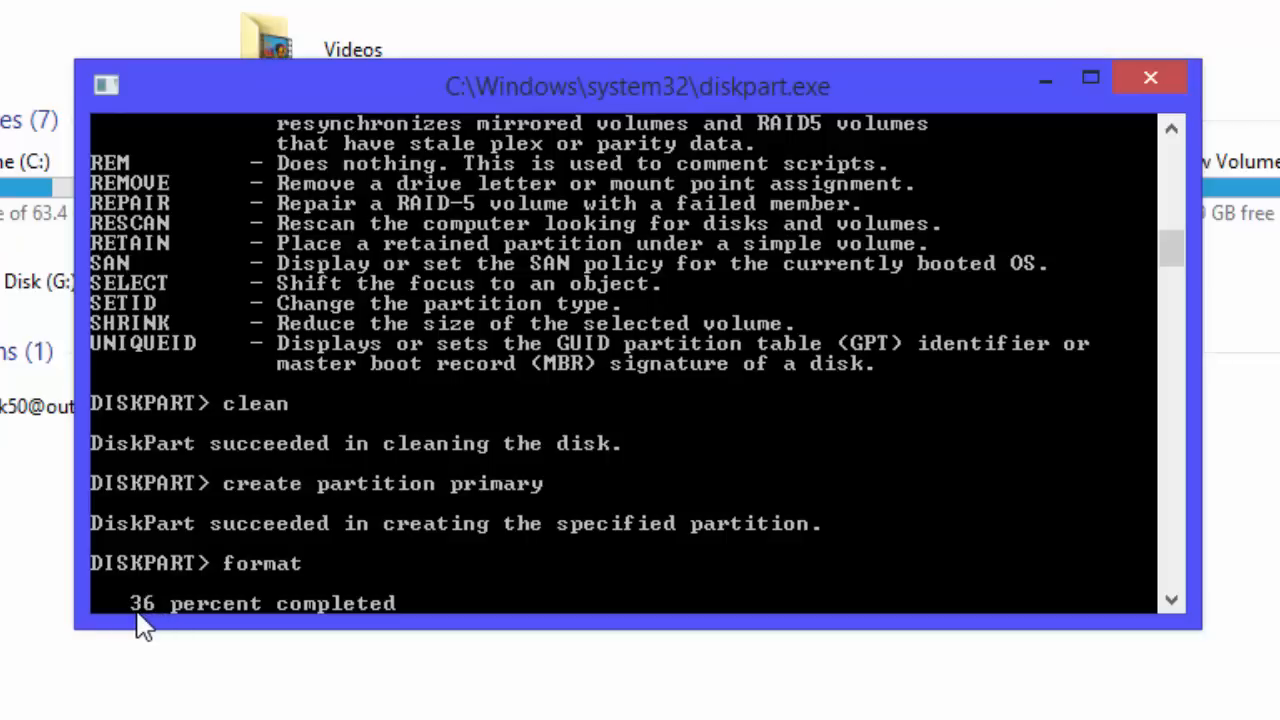
mouse_move(405, 658)
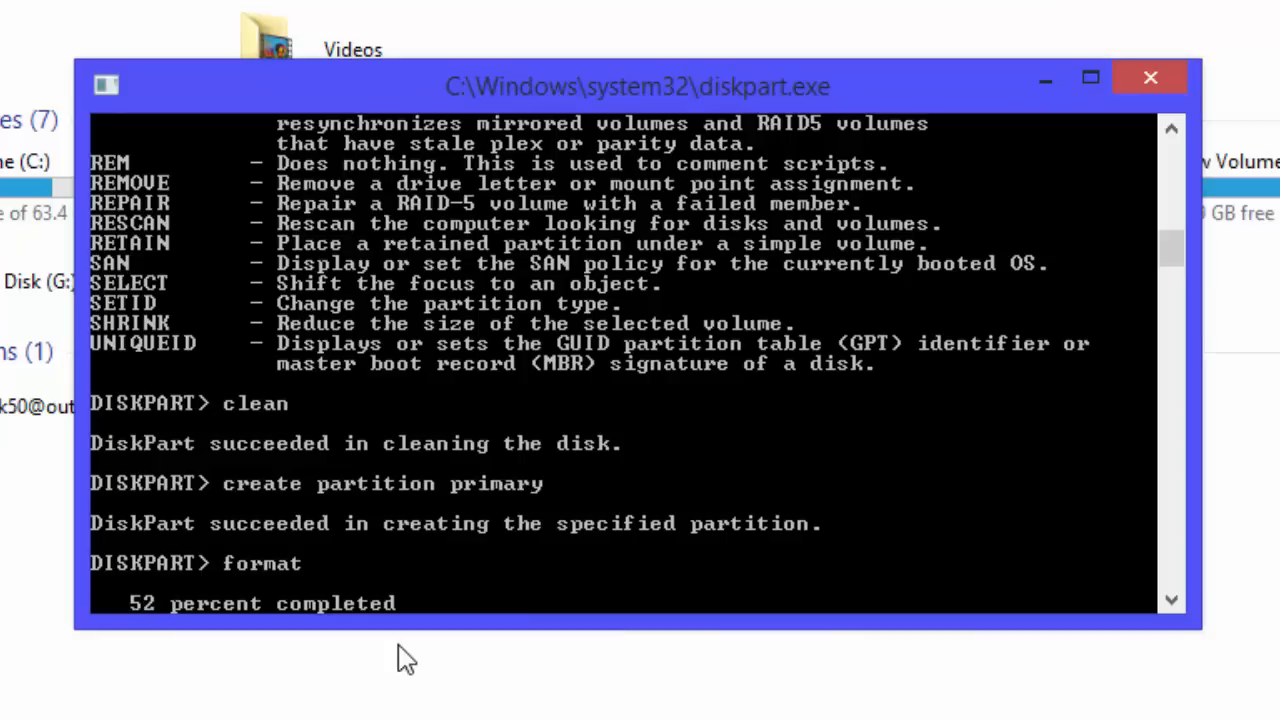
mouse_move(638, 555)
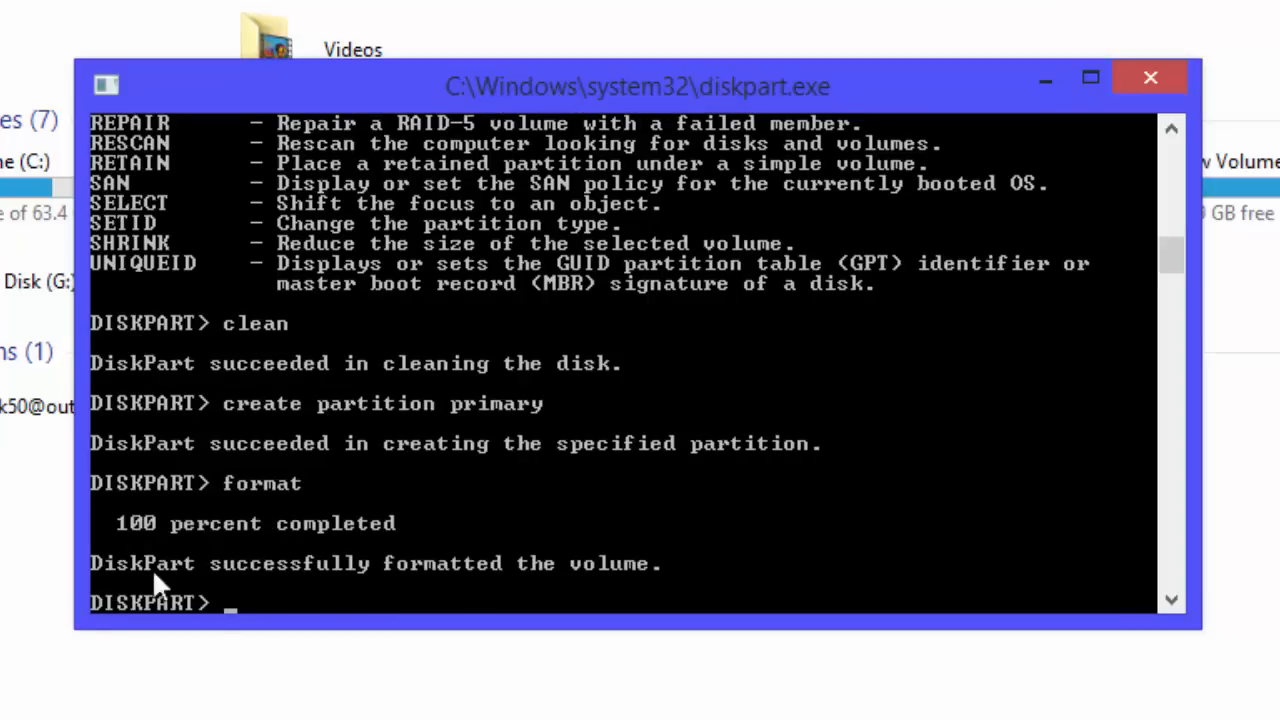
mouse_move(260, 610)
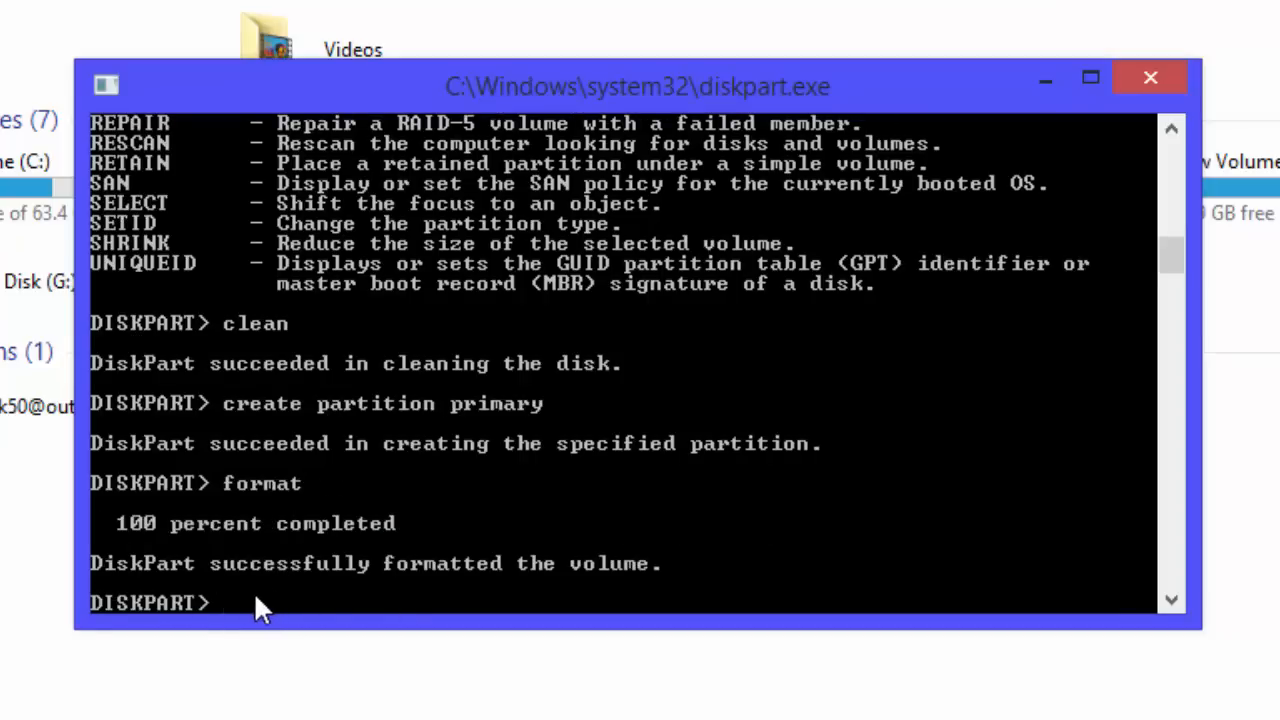
mouse_move(222, 700)
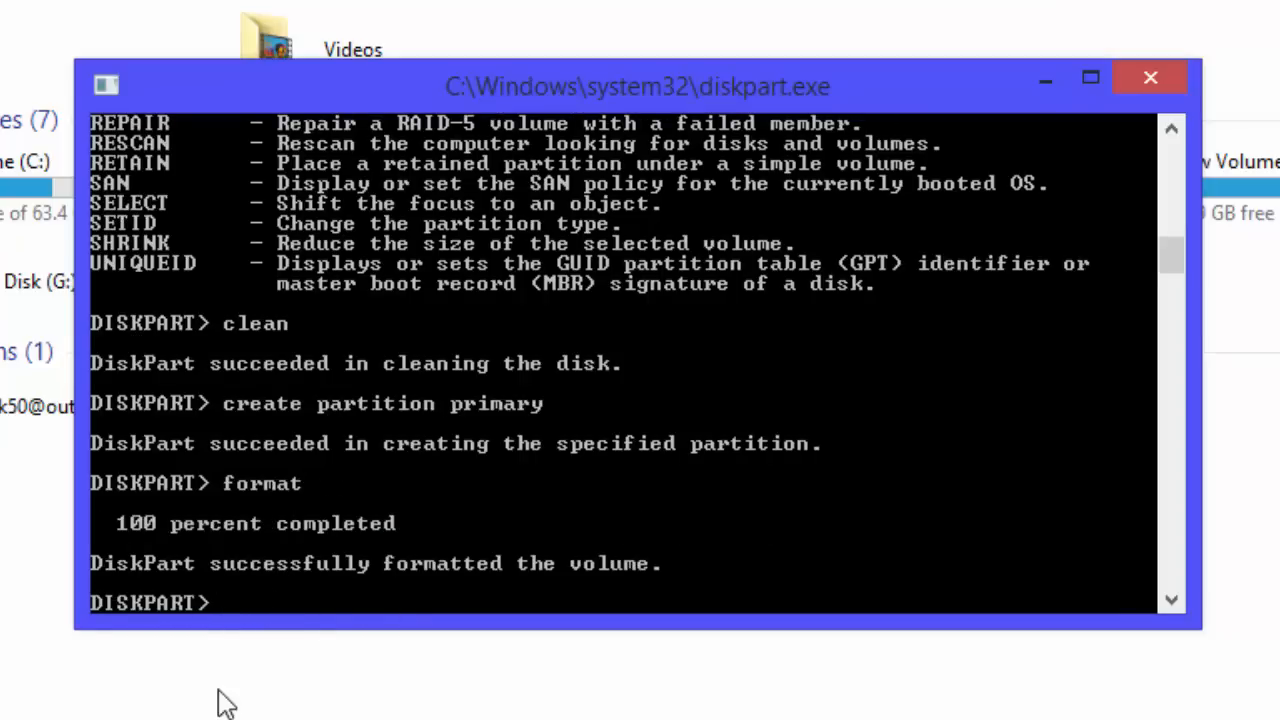